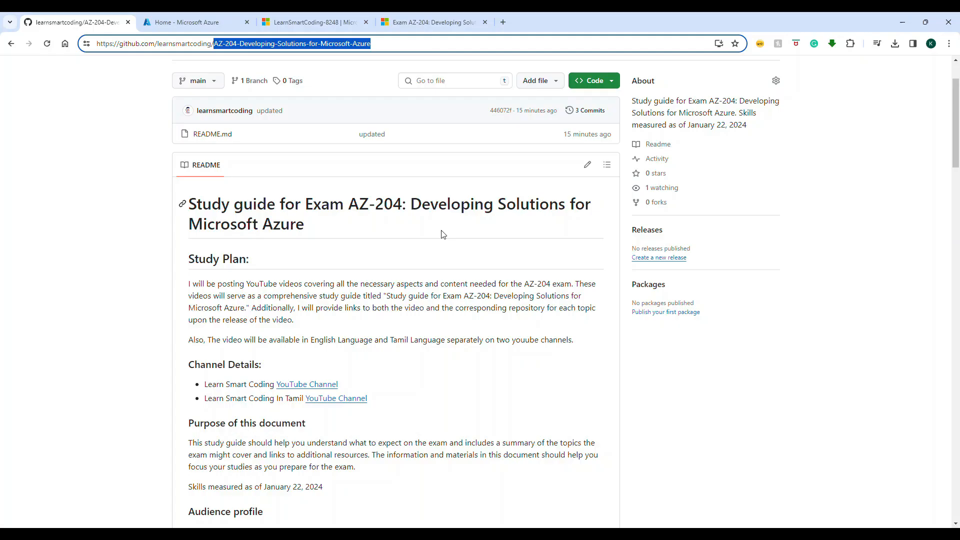
{"action": "mouse_move", "coordinate": [242, 43]}
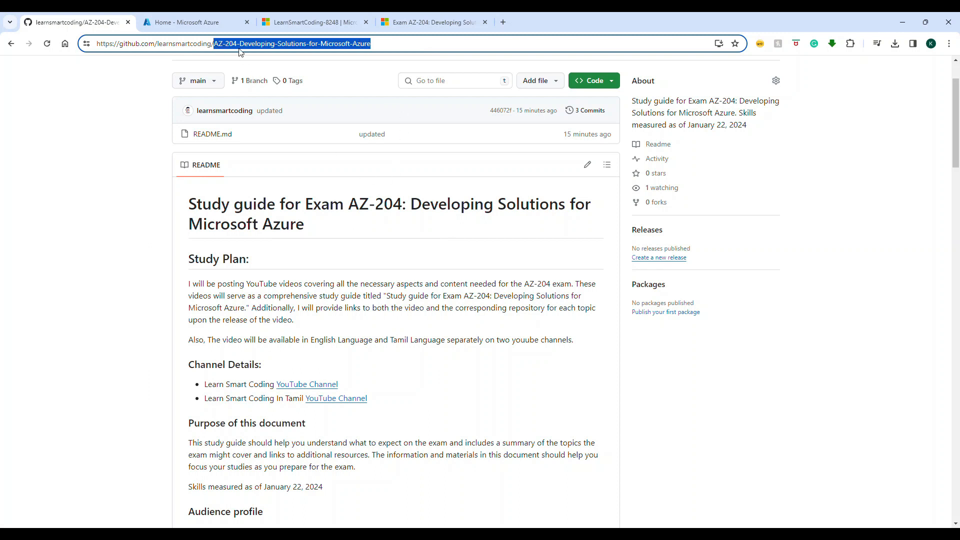
{"action": "mouse_move", "coordinate": [317, 56]}
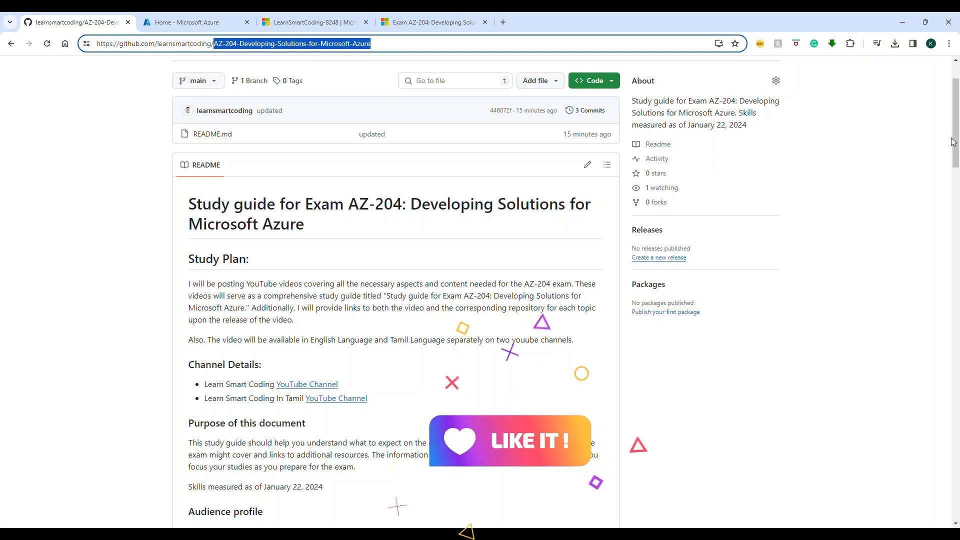
Scroll through the left-hand list of Microsoft Learn exam study guides up and down.
{"action": "scroll", "scroll_direction": "down", "scroll_amount": 3}
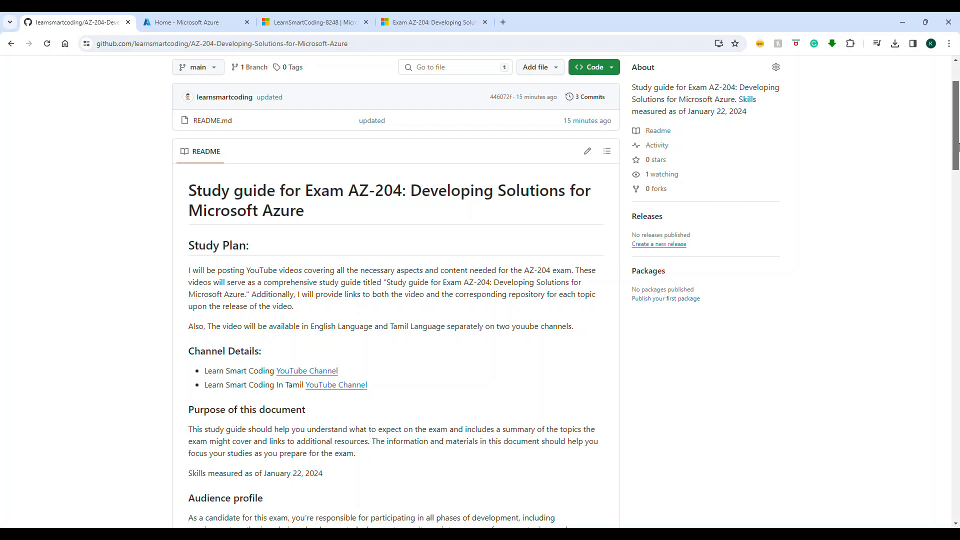
{"action": "scroll", "scroll_direction": "down", "scroll_amount": 3}
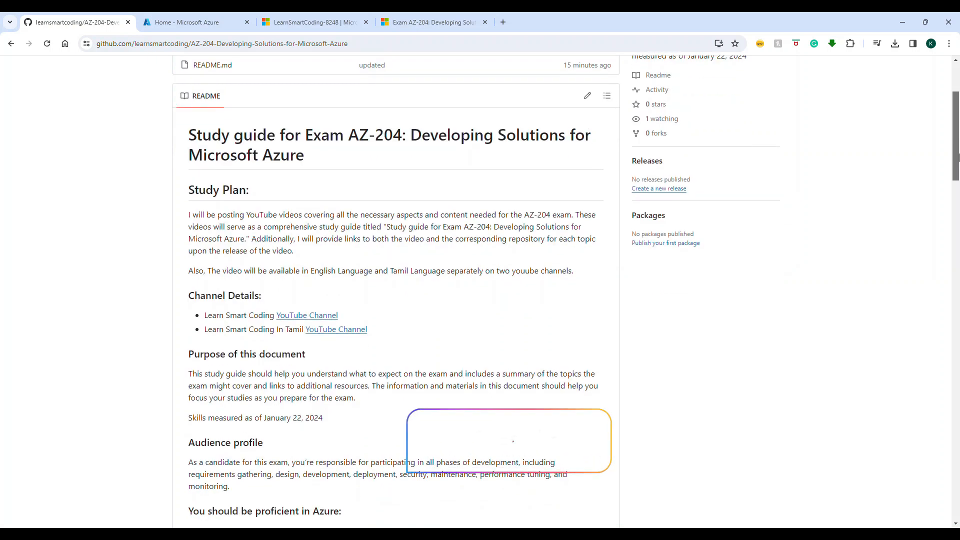
{"action": "scroll", "scroll_direction": "down", "scroll_amount": 3}
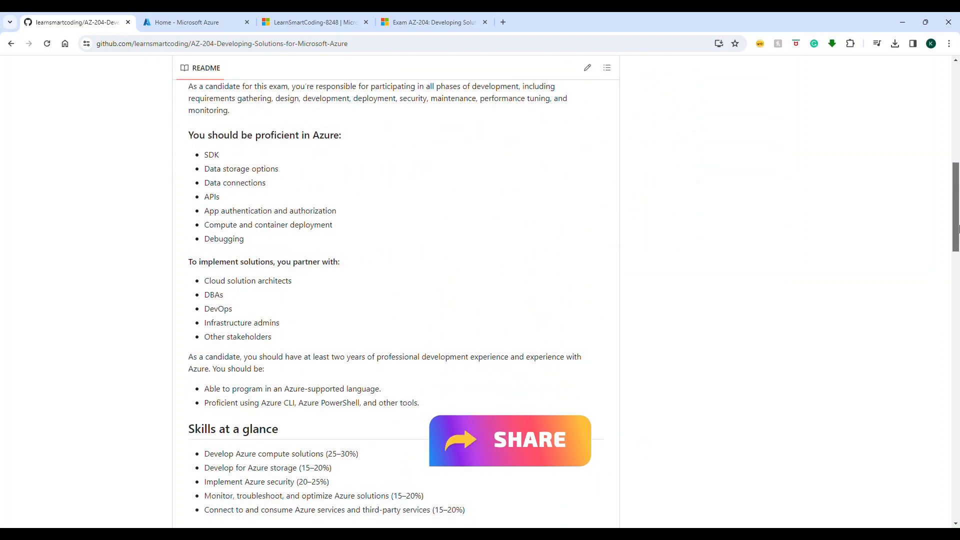
{"action": "scroll", "scroll_direction": "down", "scroll_amount": 3}
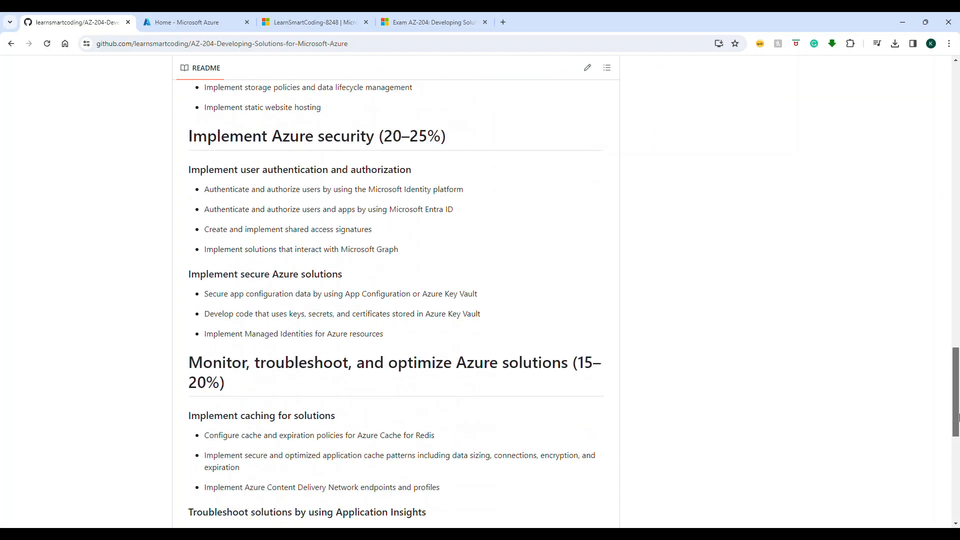
{"action": "scroll", "scroll_direction": "up", "scroll_amount": 3}
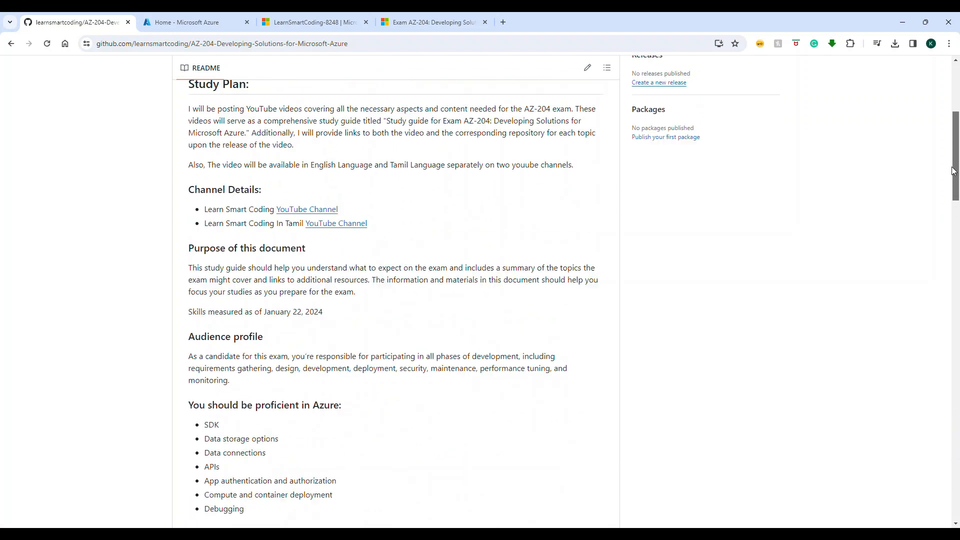
{"action": "scroll", "scroll_direction": "up", "scroll_amount": 3}
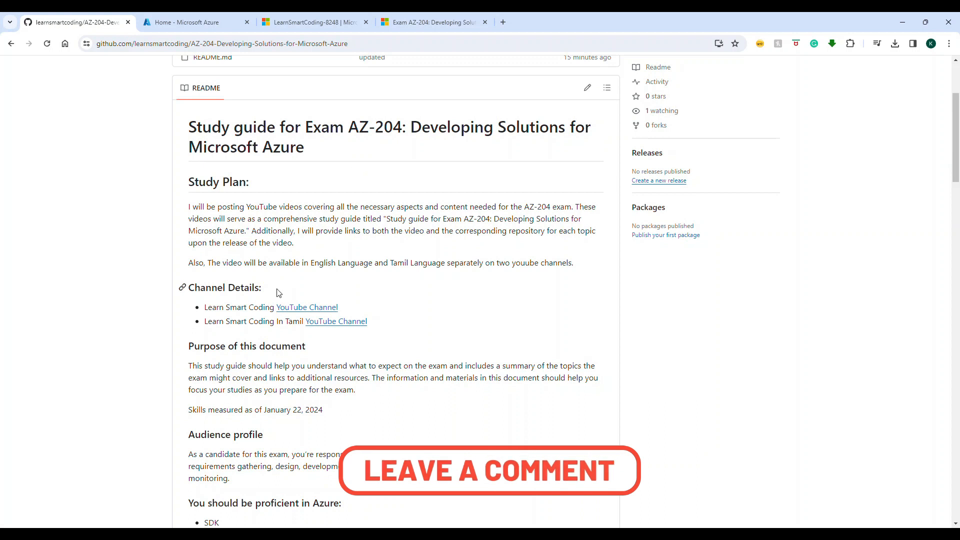
{"action": "mouse_move", "coordinate": [941, 137]}
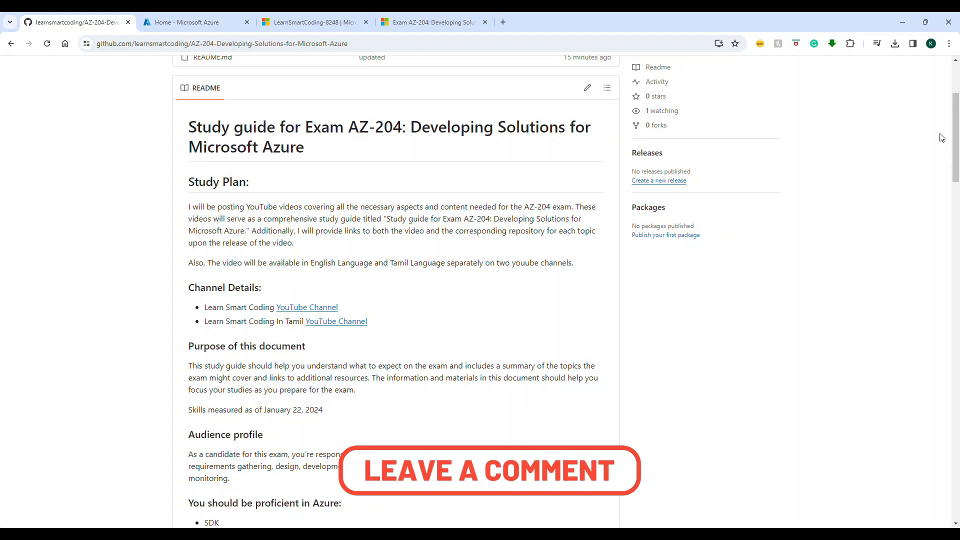
{"action": "scroll", "scroll_direction": "down", "scroll_amount": 3}
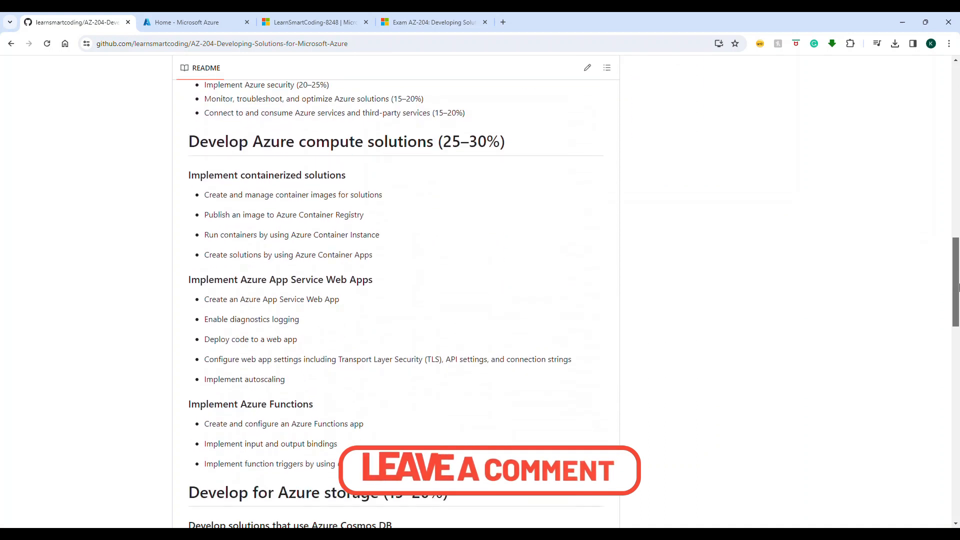
{"action": "scroll", "scroll_direction": "up", "scroll_amount": 3}
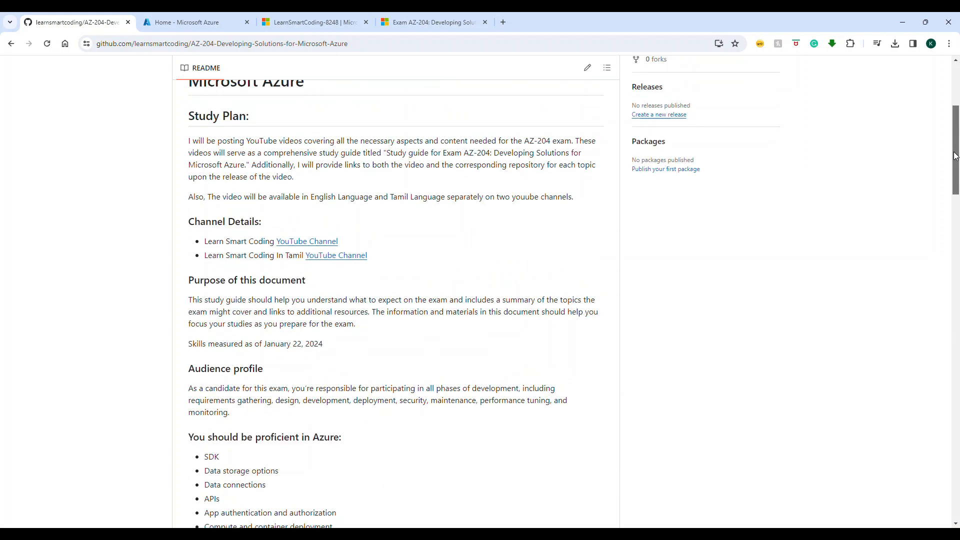
{"action": "scroll", "scroll_direction": "up", "scroll_amount": 3}
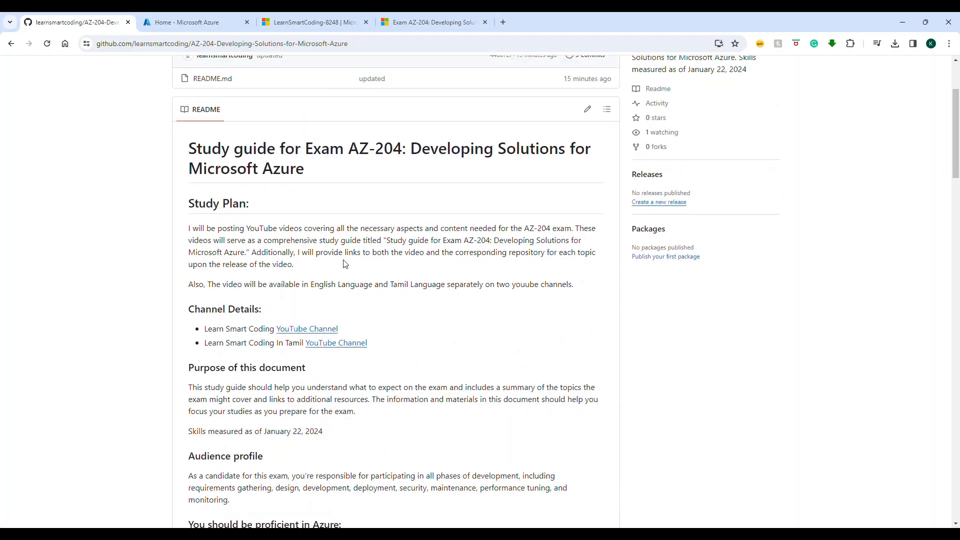
{"action": "mouse_move", "coordinate": [238, 339]}
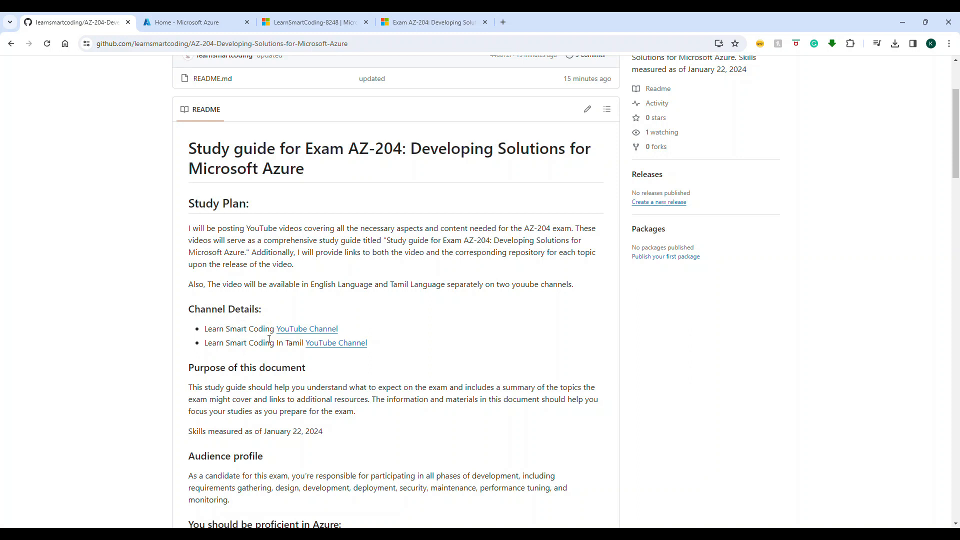
{"action": "mouse_move", "coordinate": [955, 186]}
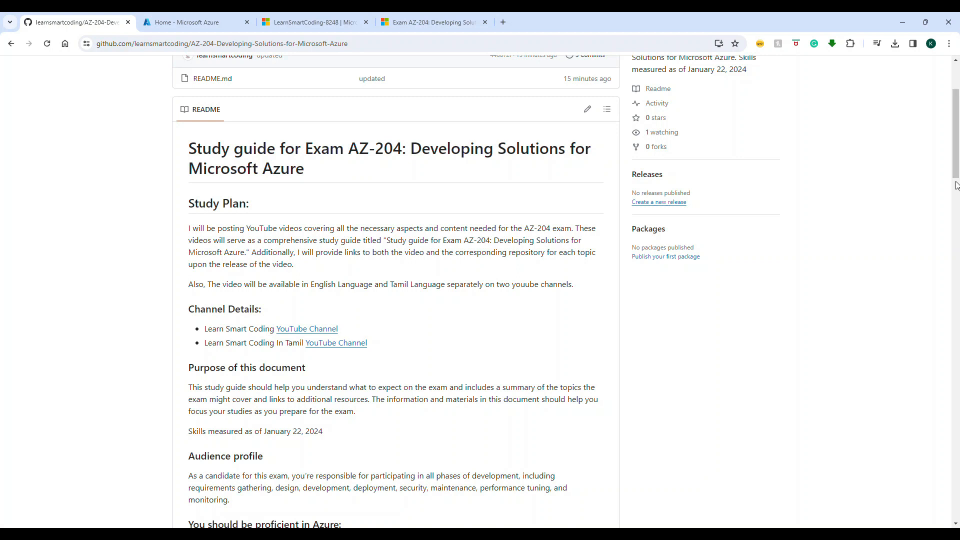
{"action": "scroll", "scroll_direction": "up", "scroll_amount": 3}
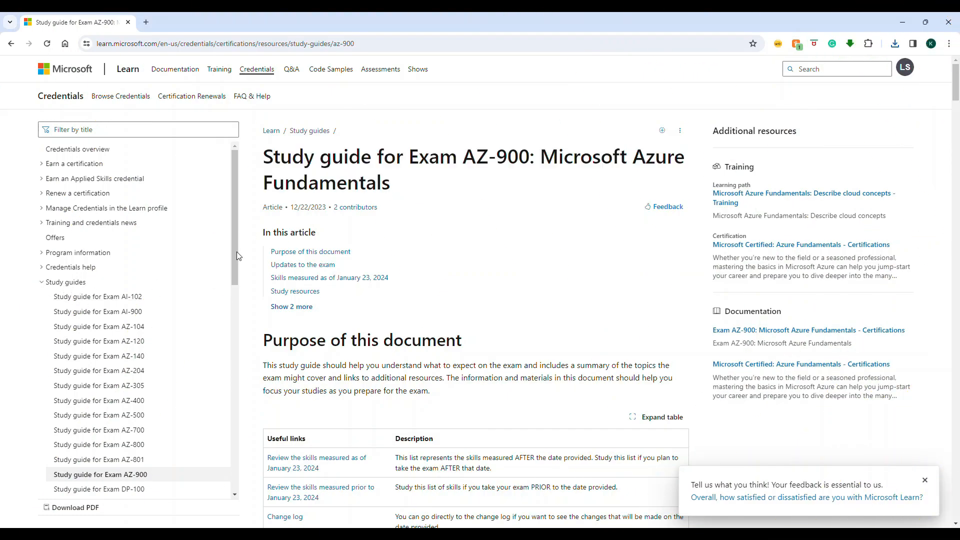
{"action": "scroll", "scroll_direction": "down", "scroll_amount": 3}
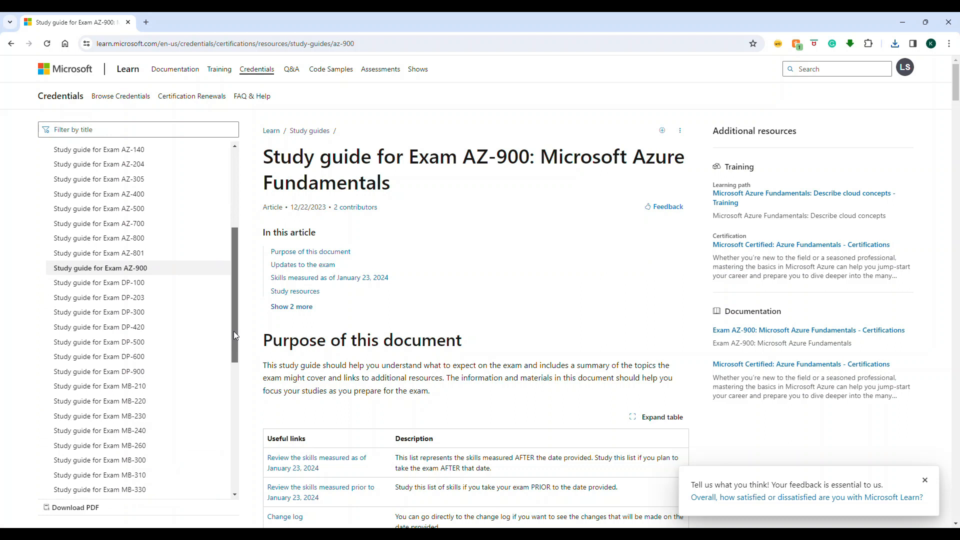
{"action": "scroll", "scroll_direction": "down", "scroll_amount": 3}
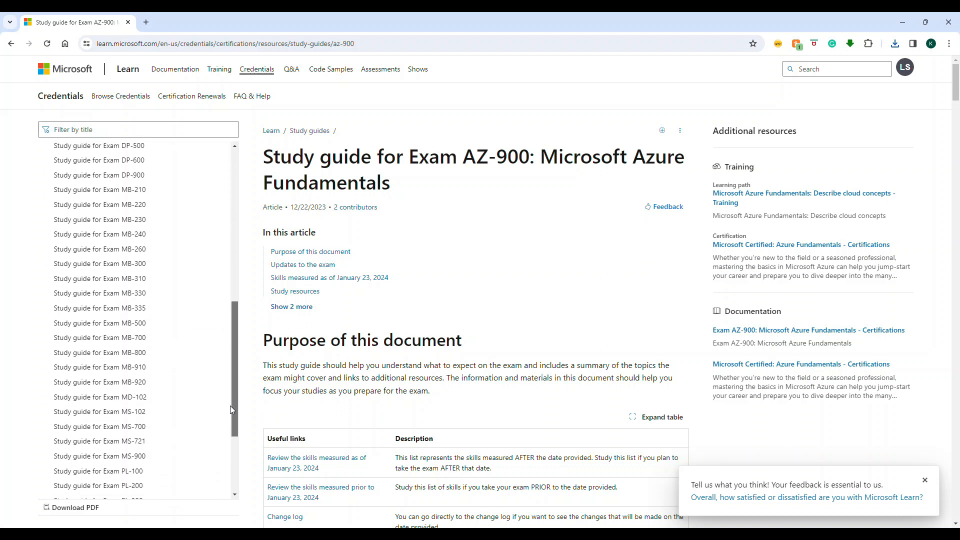
{"action": "scroll", "scroll_direction": "down", "scroll_amount": 3}
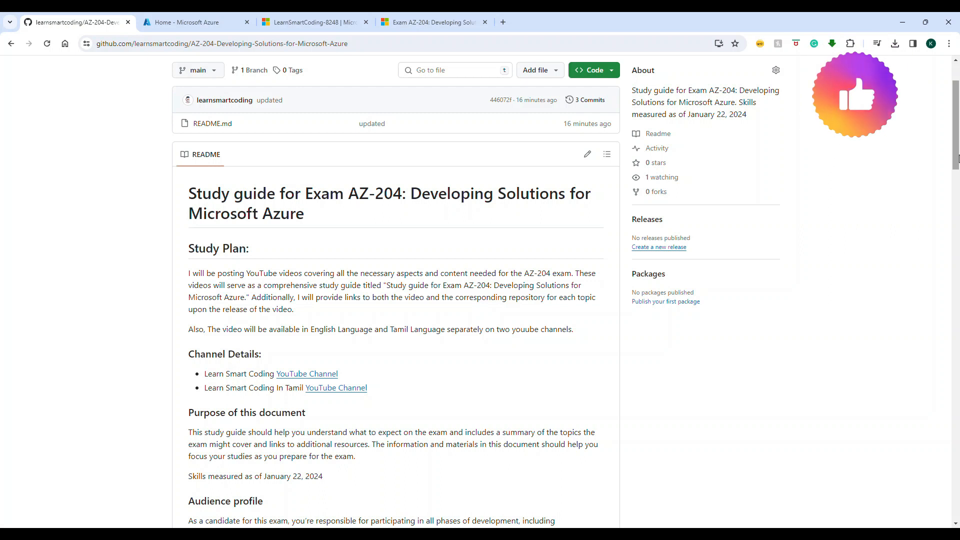
Position the Skills at a glance list in view and clear earlier text selections.
{"action": "scroll", "scroll_direction": "down", "scroll_amount": 3}
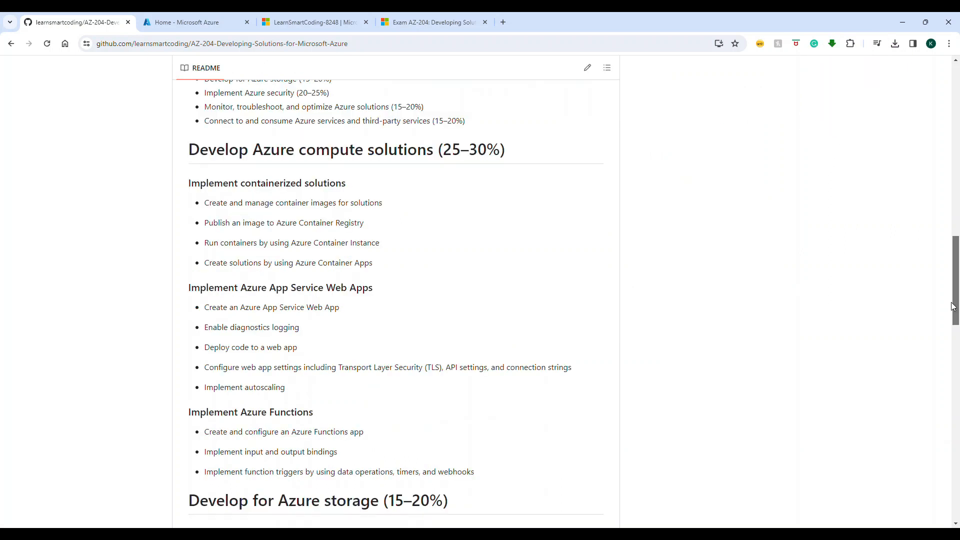
{"action": "scroll", "scroll_direction": "up", "scroll_amount": 3}
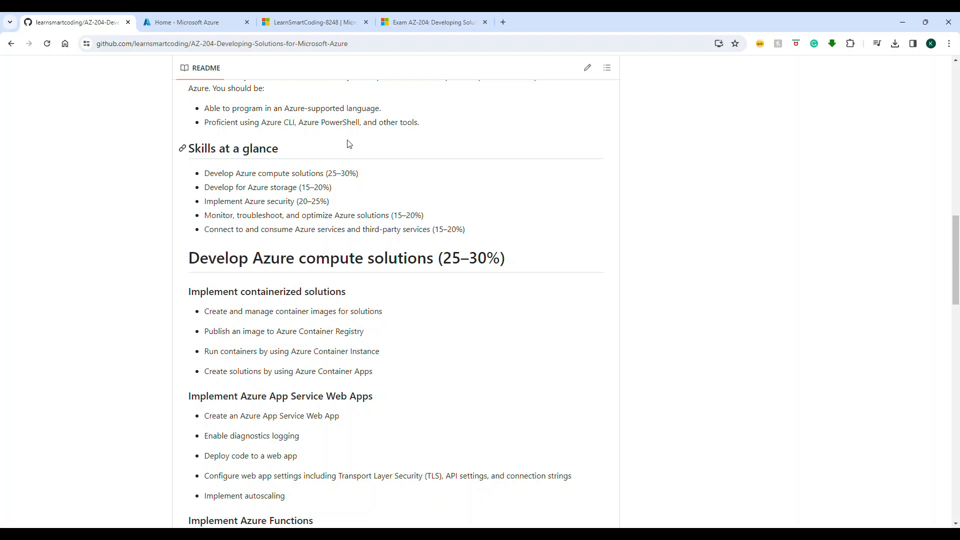
{"action": "mouse_move", "coordinate": [208, 173]}
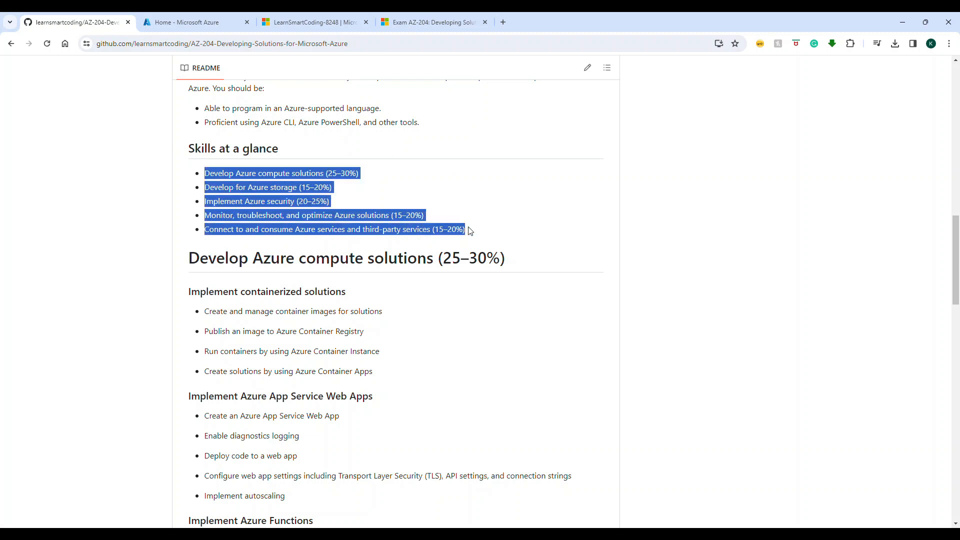
{"action": "left_click", "coordinate": [264, 165]}
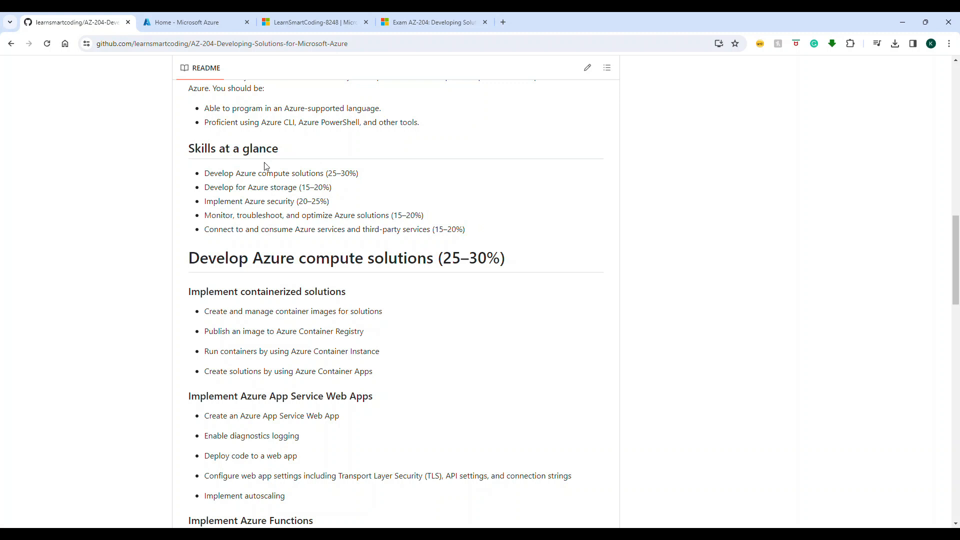
{"action": "mouse_move", "coordinate": [473, 237]}
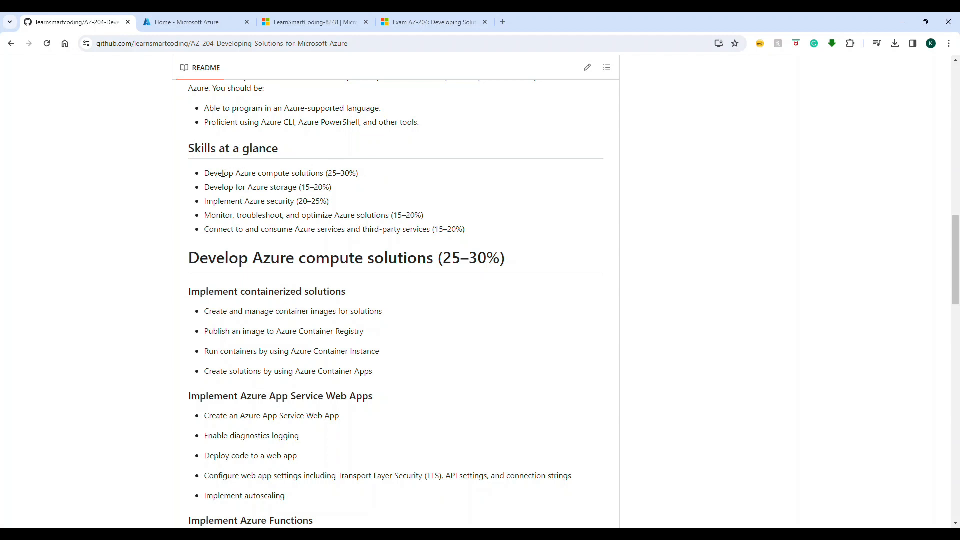
{"action": "double_click", "coordinate": [263, 173]}
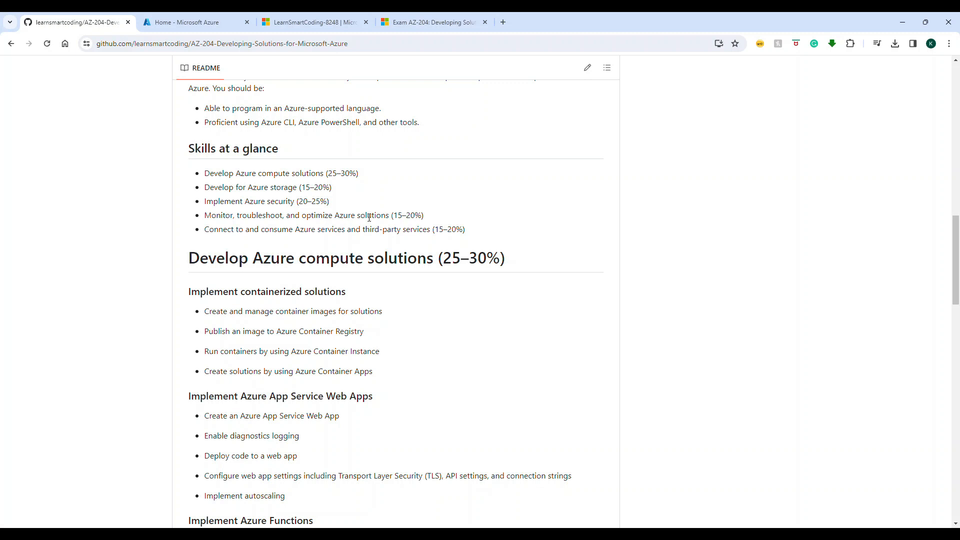
{"action": "mouse_move", "coordinate": [494, 237]}
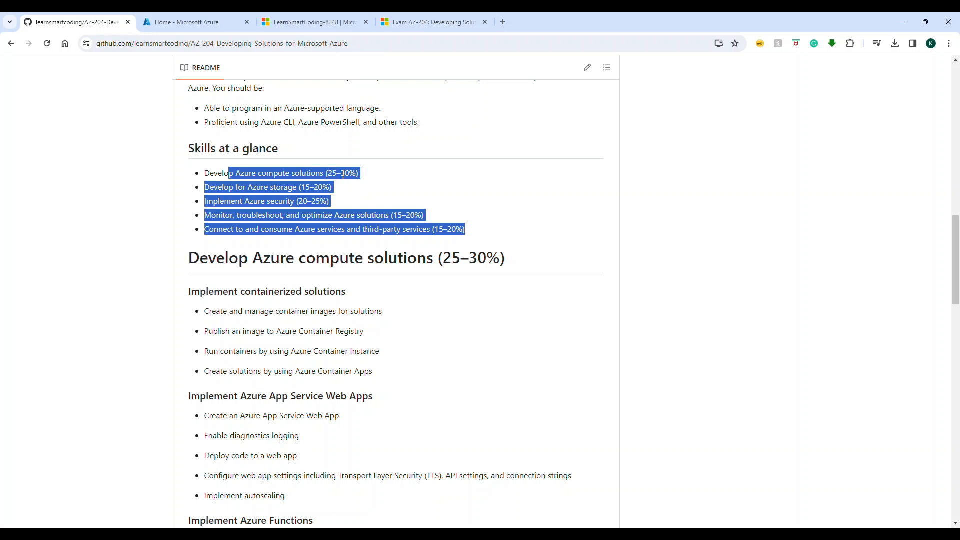
{"action": "left_click", "coordinate": [367, 191]}
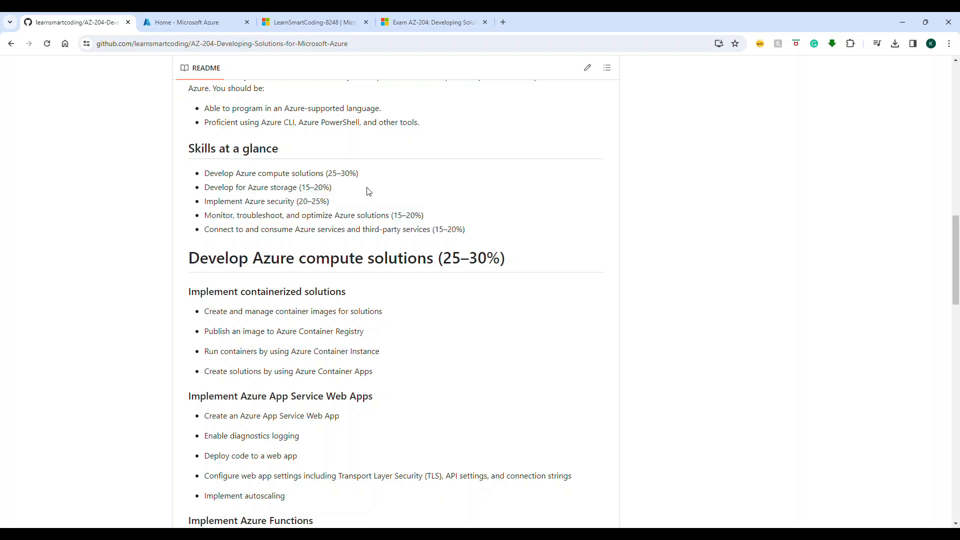
{"action": "mouse_move", "coordinate": [361, 185]}
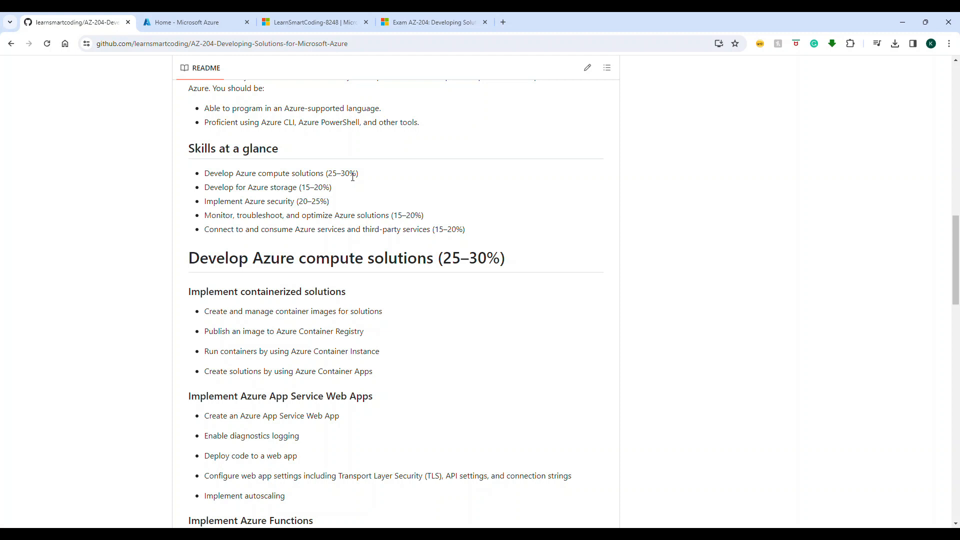
Select the 'Develop for Azure storage' and 'Implement Azure security' skill lines.
{"action": "double_click", "coordinate": [348, 173]}
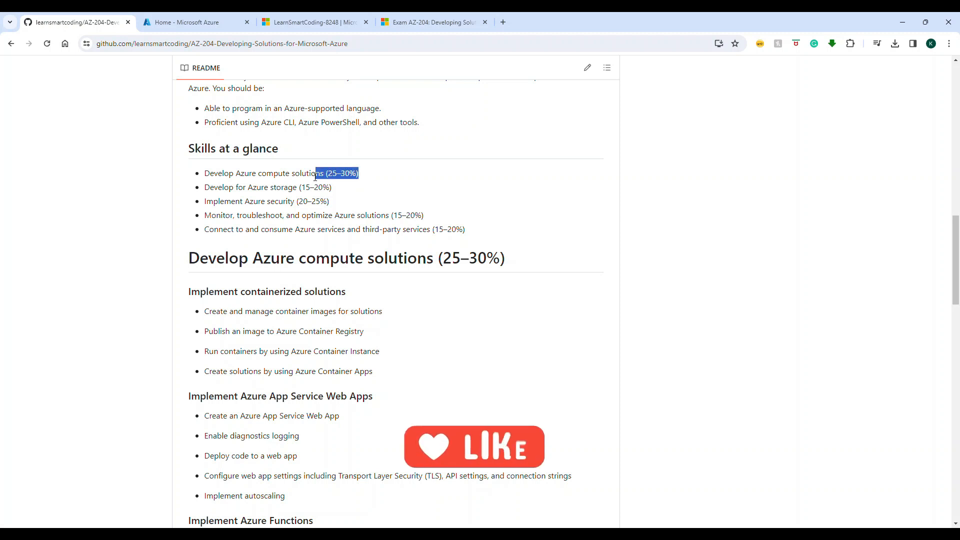
{"action": "left_click", "coordinate": [227, 173]}
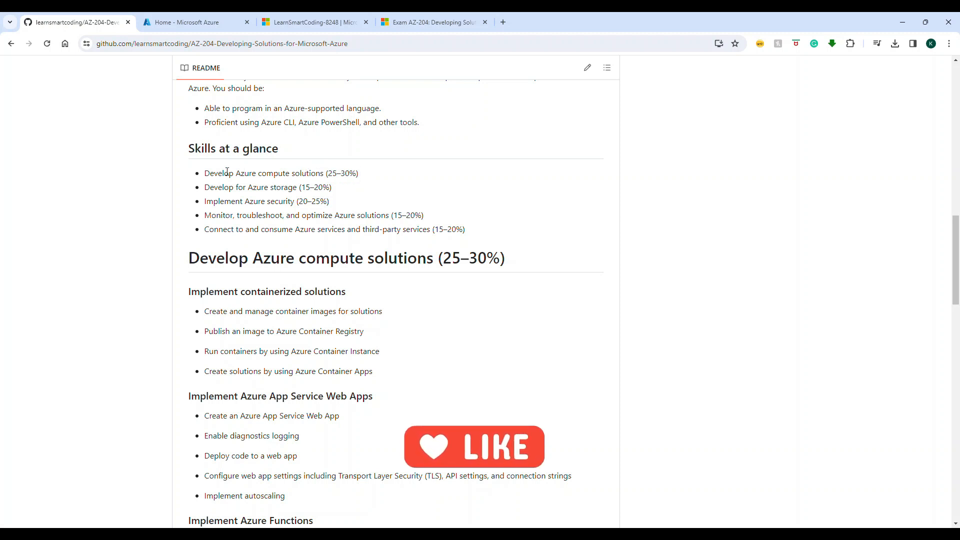
{"action": "left_click_drag", "start_coordinate": [228, 173], "coordinate": [328, 201]}
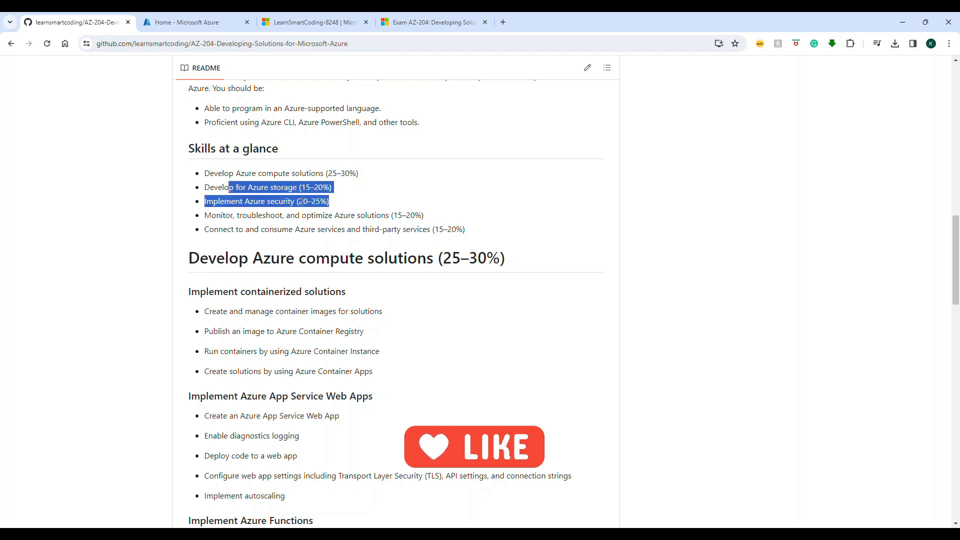
{"action": "mouse_move", "coordinate": [364, 239]}
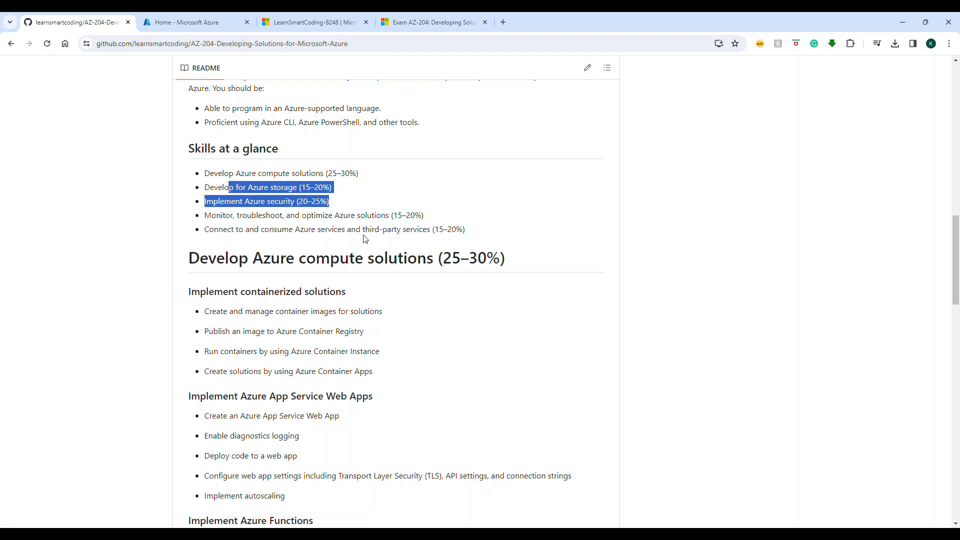
Read down through the README's detailed skill outline sections.
{"action": "scroll", "scroll_direction": "down", "scroll_amount": 3}
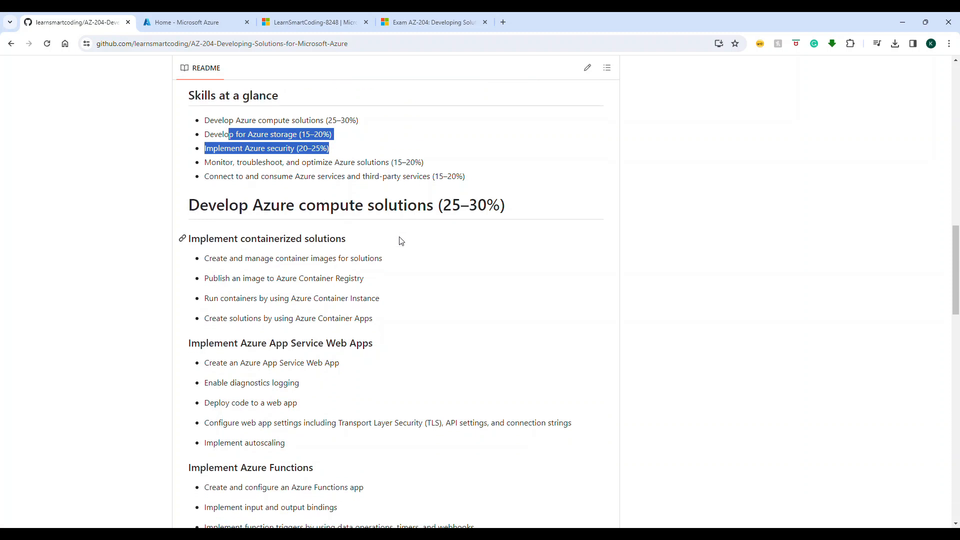
{"action": "scroll", "scroll_direction": "down", "scroll_amount": 3}
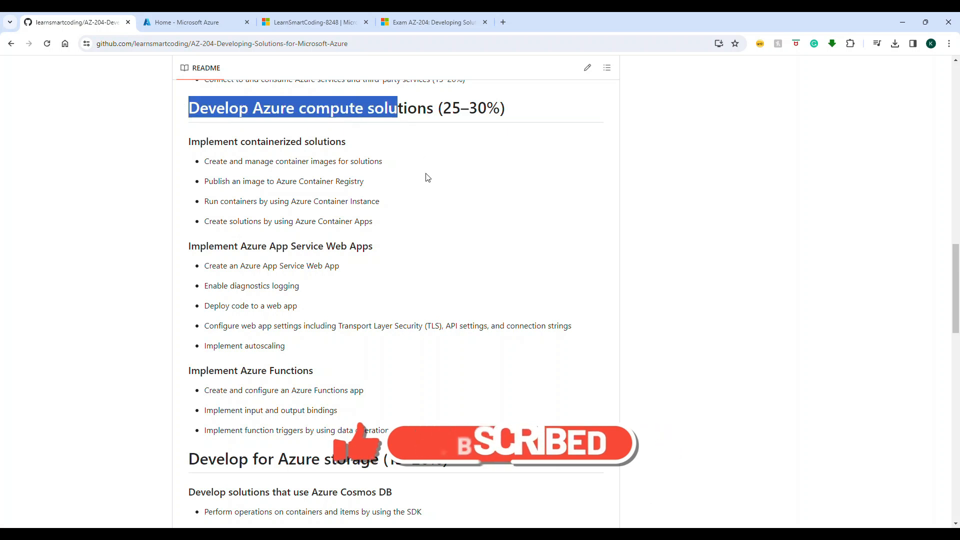
{"action": "scroll", "scroll_direction": "down", "scroll_amount": 3}
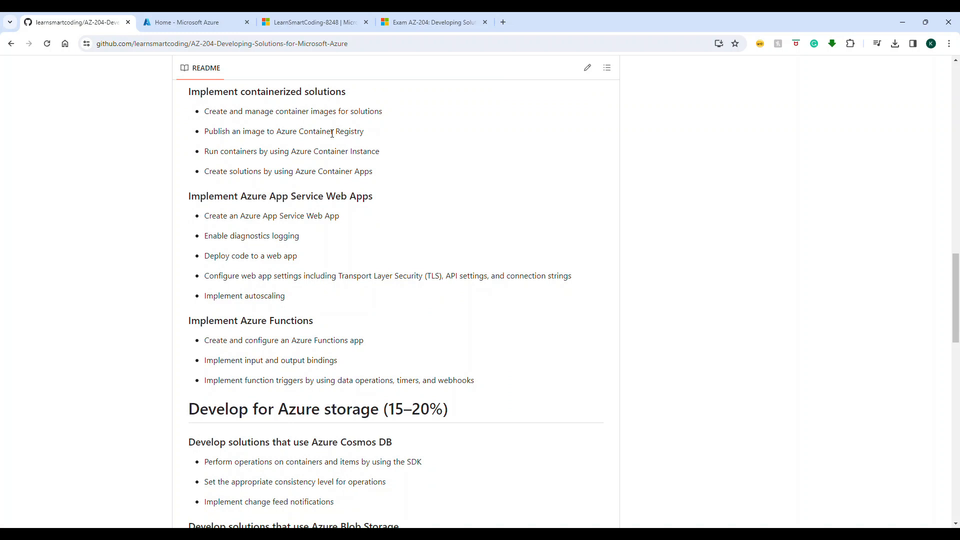
{"action": "scroll", "scroll_direction": "down", "scroll_amount": 3}
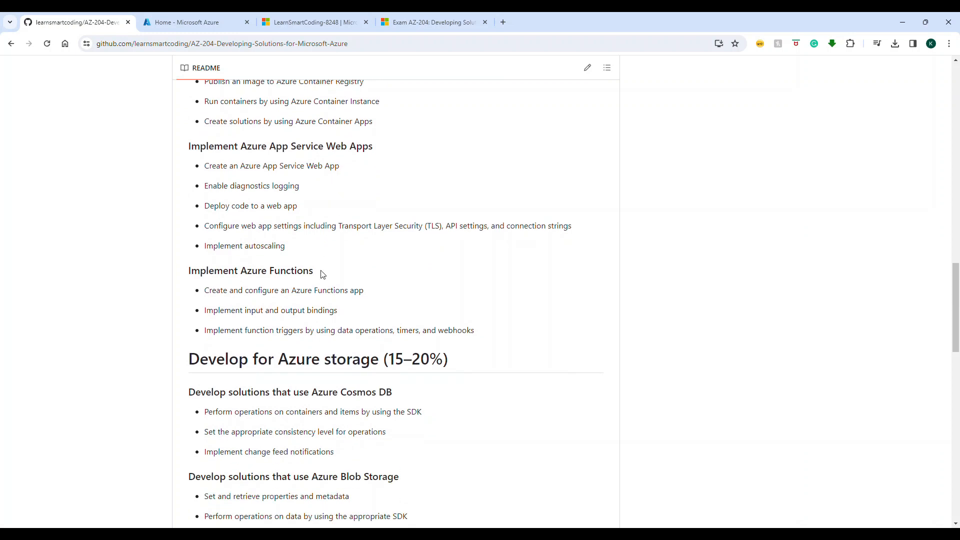
{"action": "scroll", "scroll_direction": "down", "scroll_amount": 3}
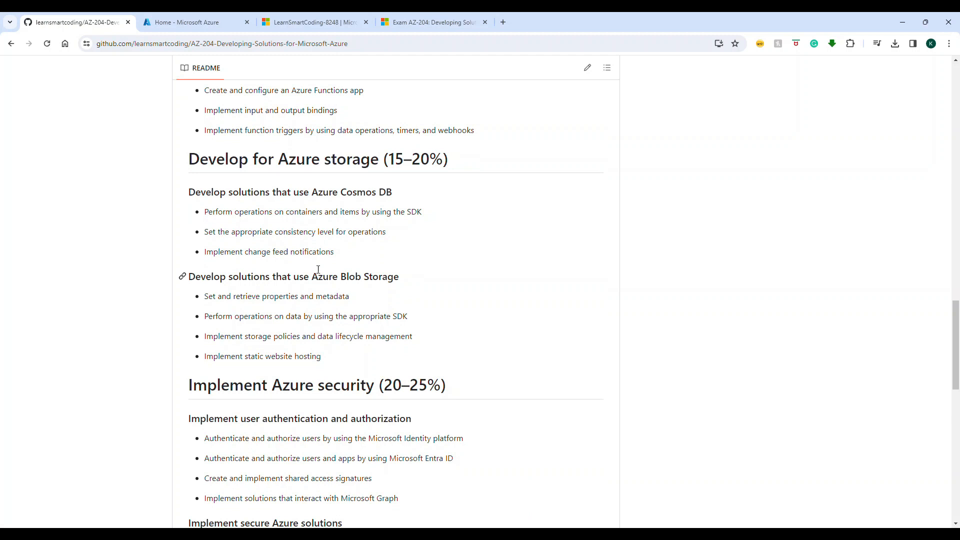
{"action": "scroll", "scroll_direction": "down", "scroll_amount": 3}
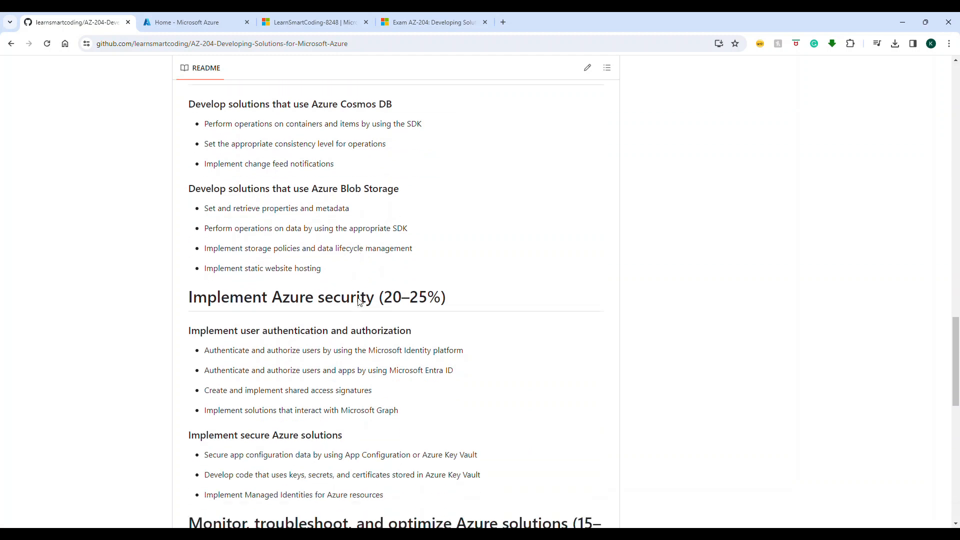
{"action": "scroll", "scroll_direction": "down", "scroll_amount": 3}
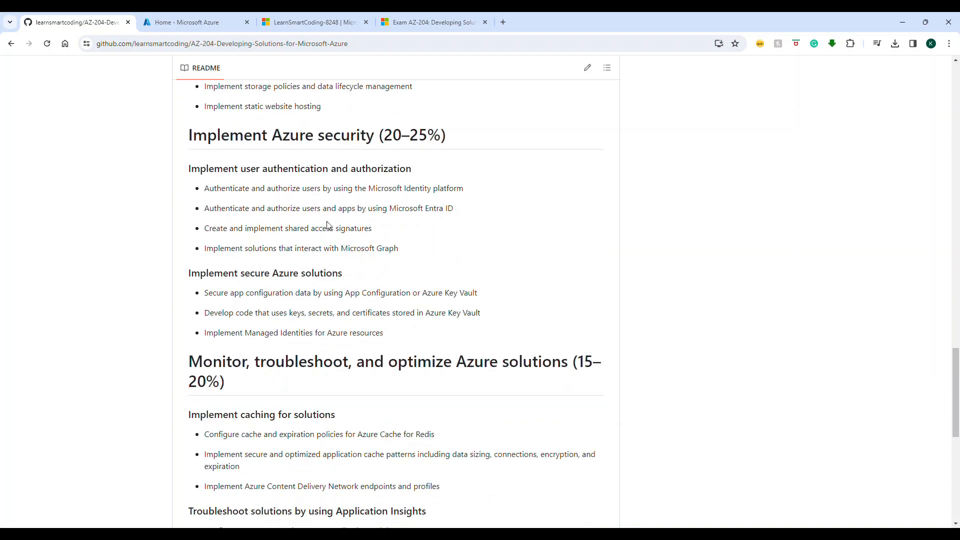
Continue to the final Develop message-based solutions section at the README's end.
{"action": "scroll", "scroll_direction": "down", "scroll_amount": 3}
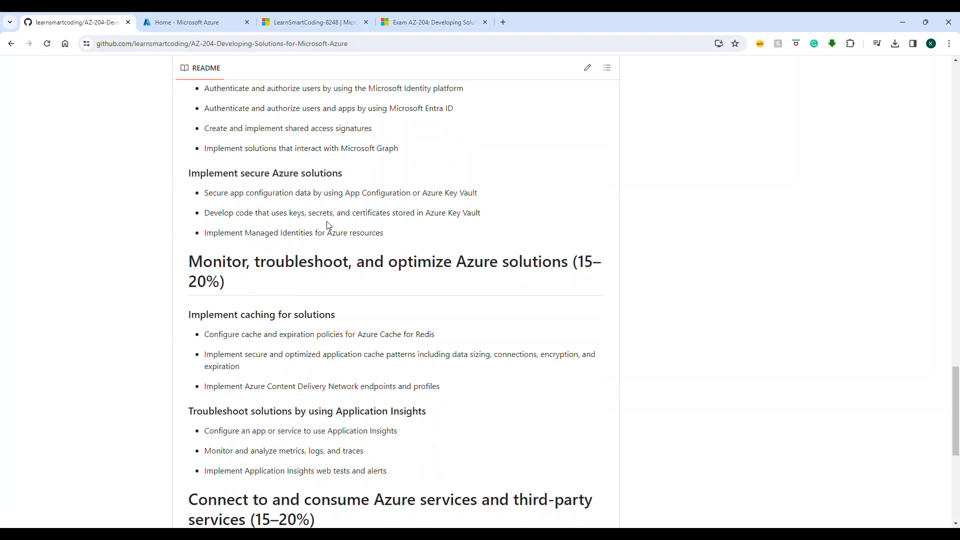
{"action": "scroll", "scroll_direction": "down", "scroll_amount": 3}
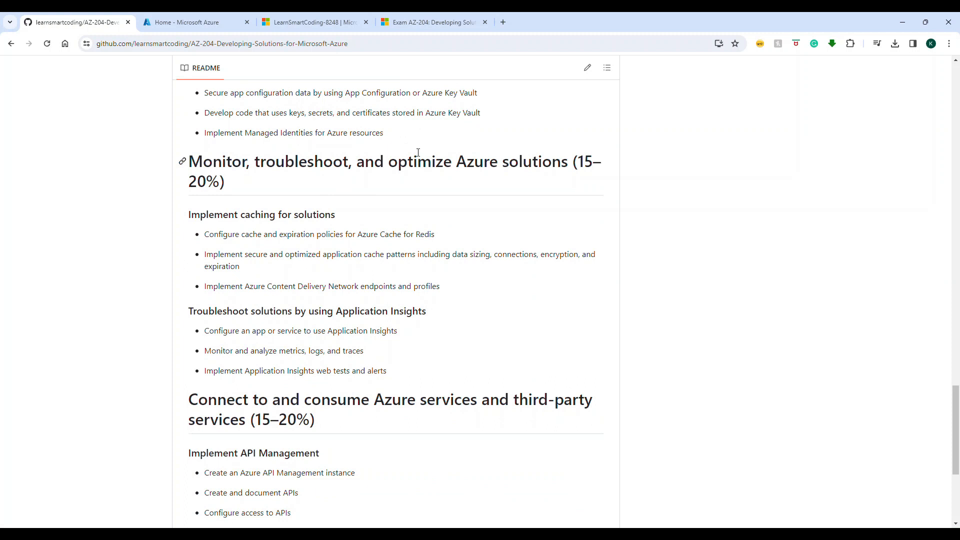
{"action": "mouse_move", "coordinate": [494, 216]}
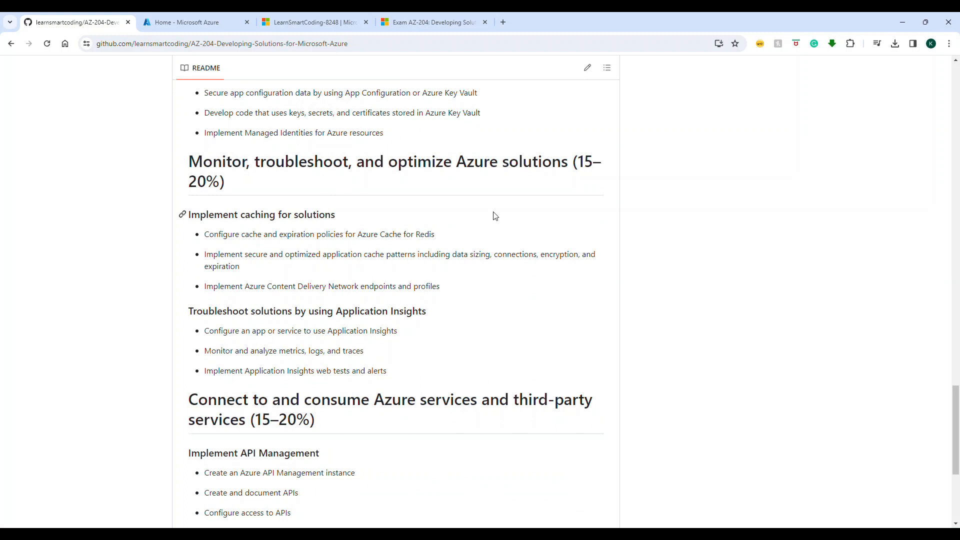
{"action": "scroll", "scroll_direction": "down", "scroll_amount": 3}
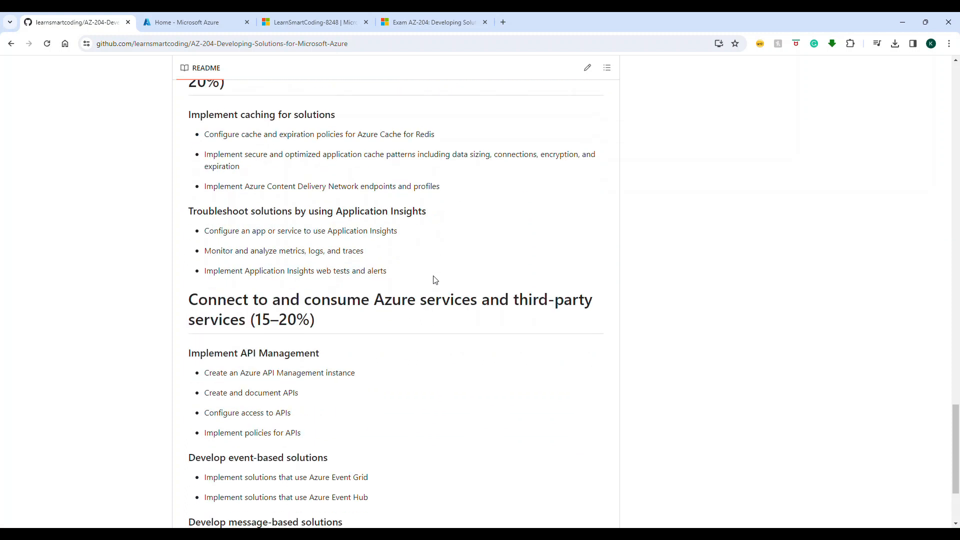
{"action": "scroll", "scroll_direction": "up", "scroll_amount": 3}
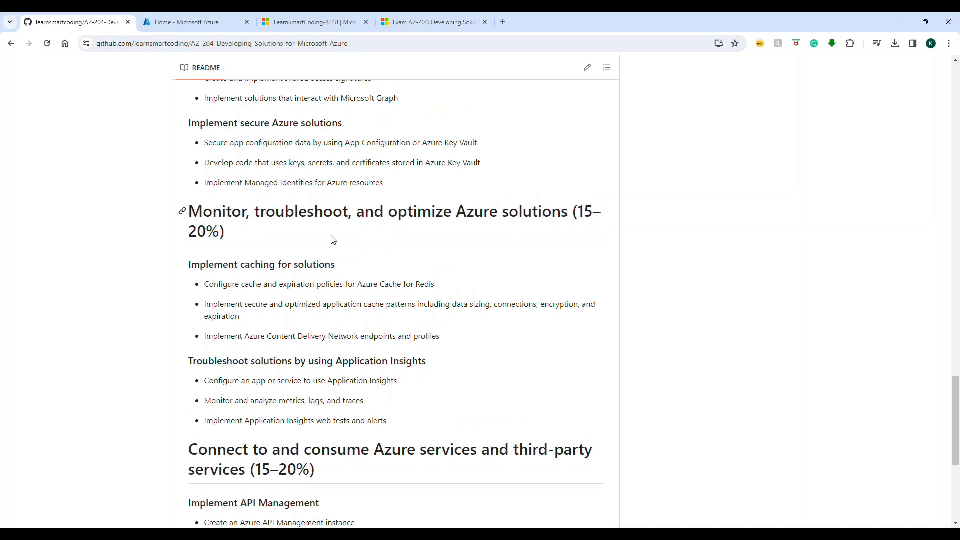
{"action": "mouse_move", "coordinate": [352, 245]}
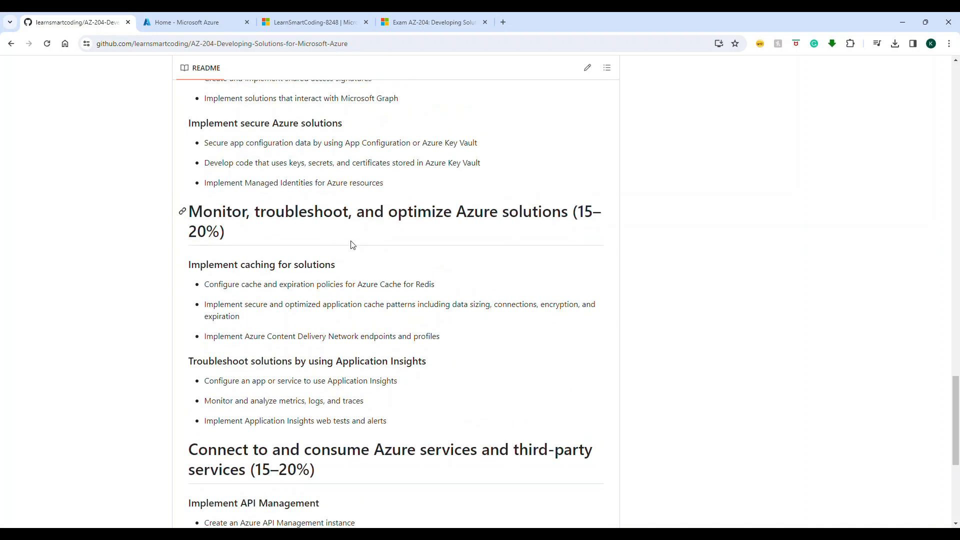
{"action": "scroll", "scroll_direction": "down", "scroll_amount": 3}
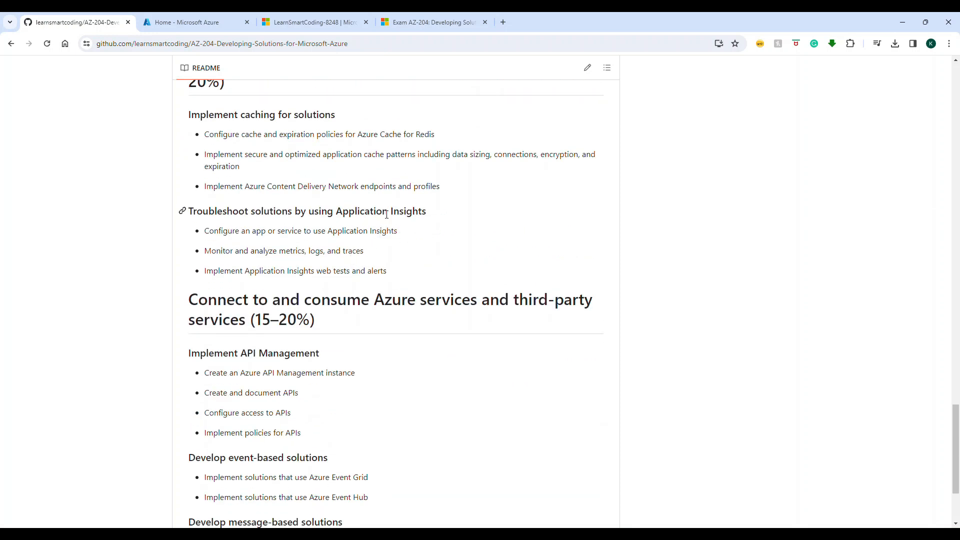
{"action": "scroll", "scroll_direction": "down", "scroll_amount": 3}
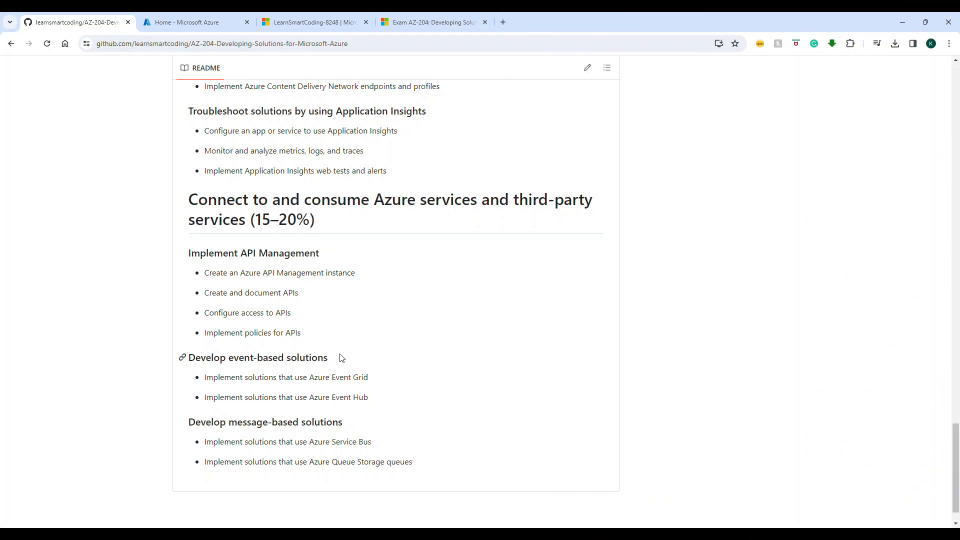
{"action": "mouse_move", "coordinate": [441, 43]}
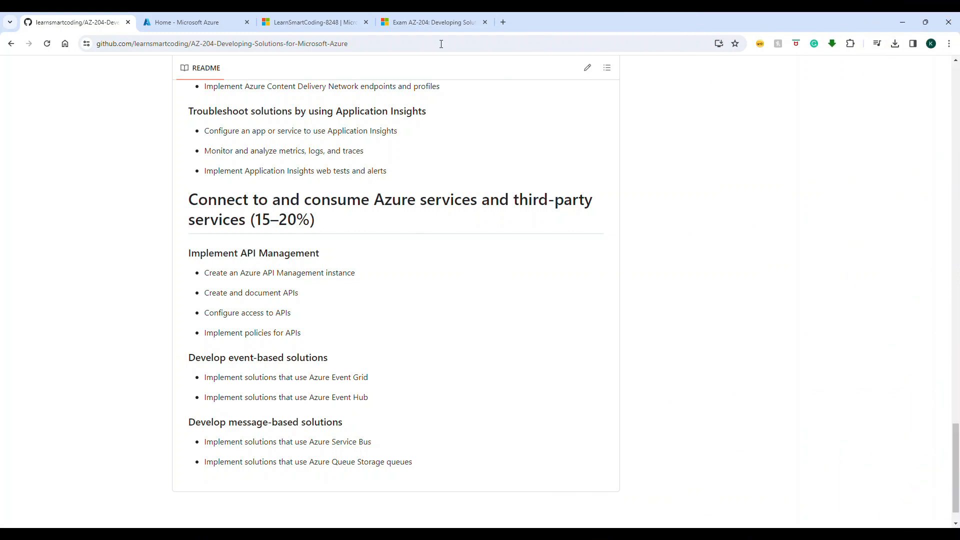
Switch to the AZ-204 exam page and scroll through its prep tips, learning paths and $165 scheduling section.
{"action": "left_click", "coordinate": [428, 22]}
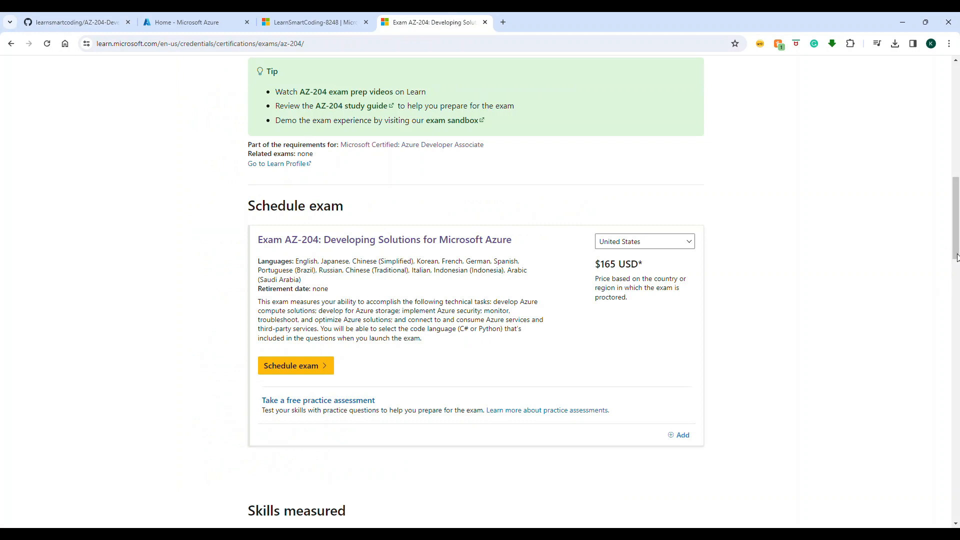
{"action": "scroll", "scroll_direction": "up", "scroll_amount": 3}
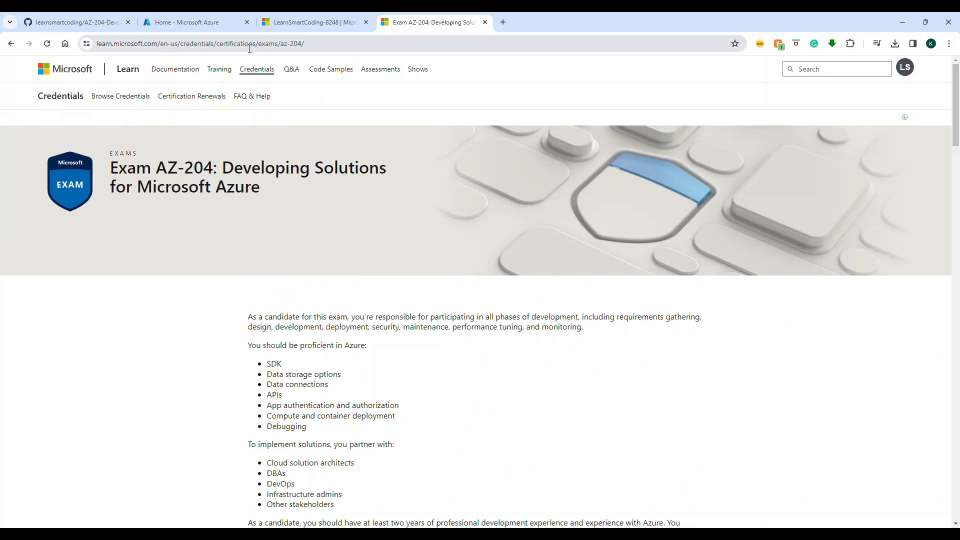
{"action": "scroll", "scroll_direction": "down", "scroll_amount": 3}
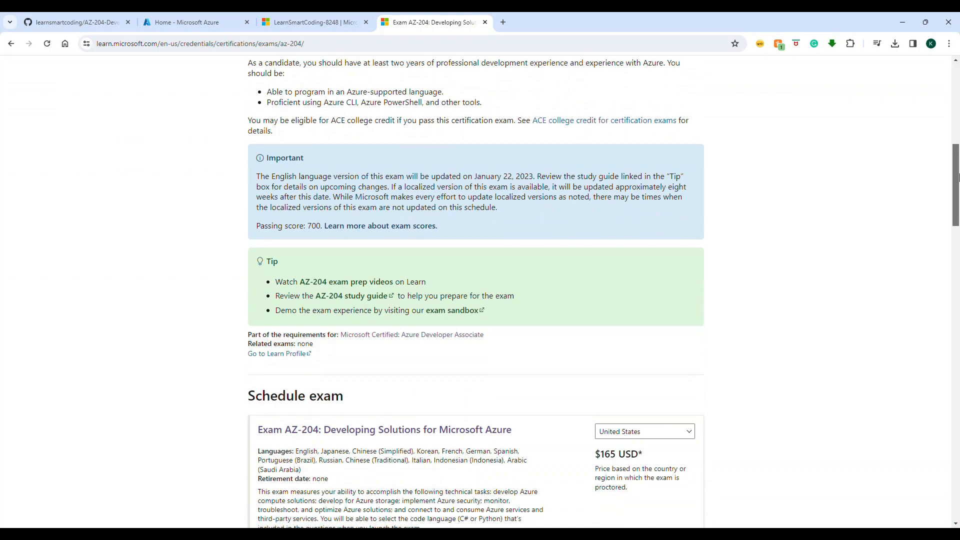
{"action": "scroll", "scroll_direction": "down", "scroll_amount": 3}
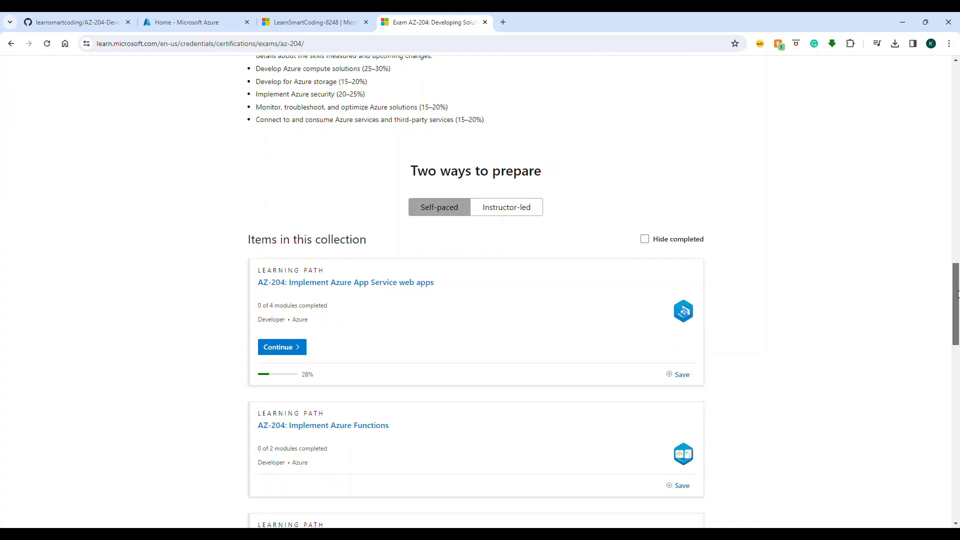
{"action": "scroll", "scroll_direction": "down", "scroll_amount": 3}
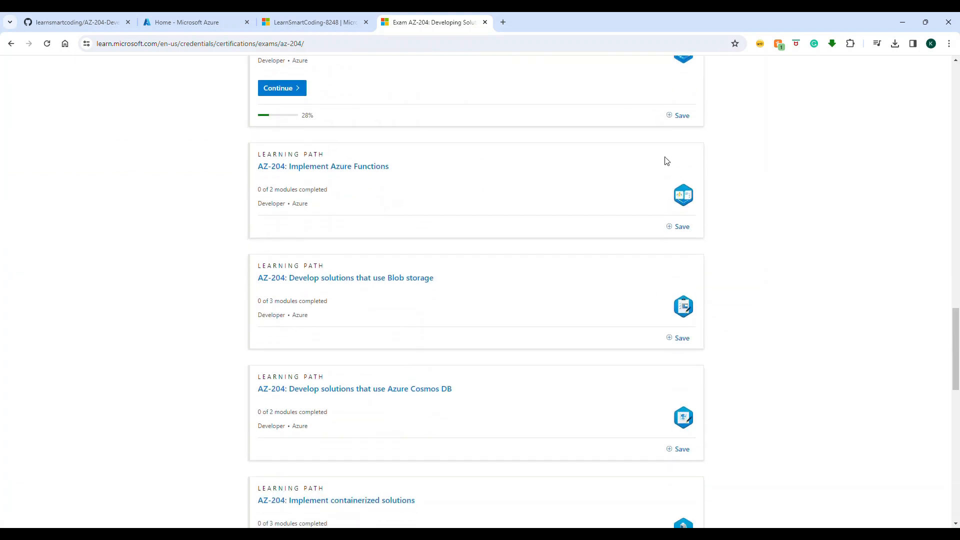
{"action": "scroll", "scroll_direction": "up", "scroll_amount": 3}
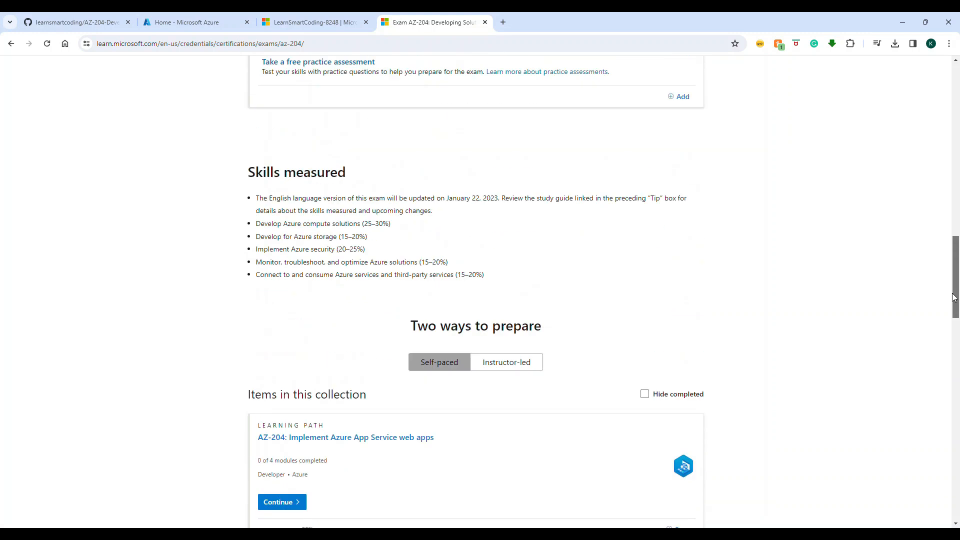
{"action": "scroll", "scroll_direction": "up", "scroll_amount": 3}
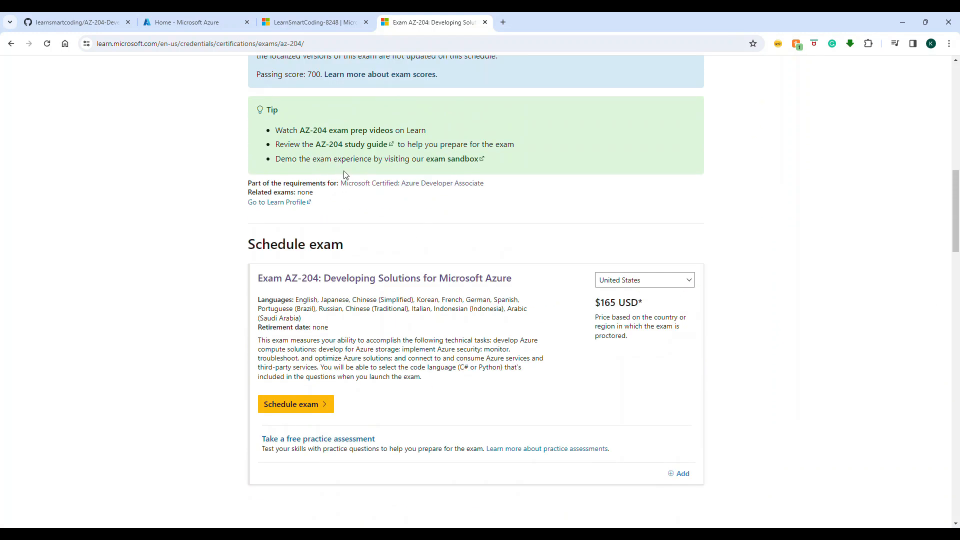
{"action": "mouse_move", "coordinate": [350, 143]}
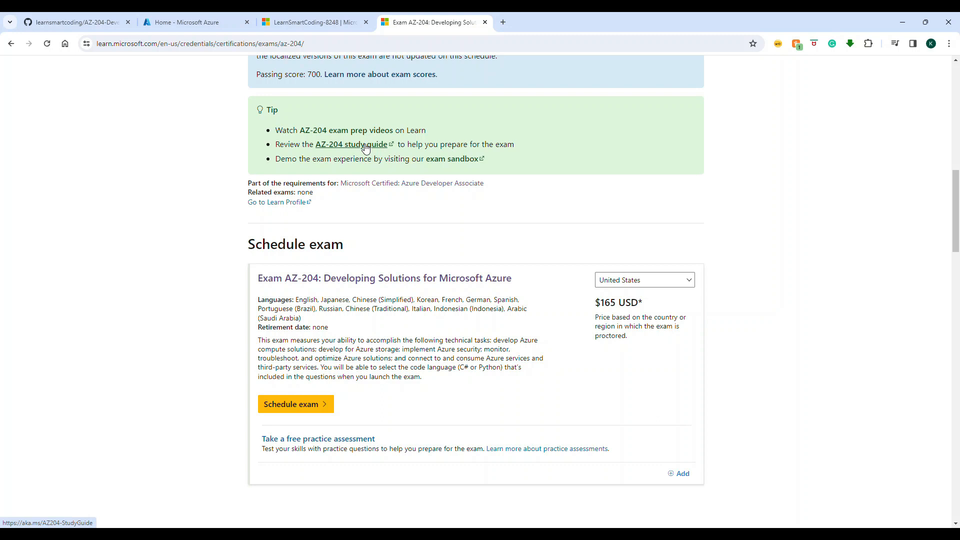
{"action": "mouse_move", "coordinate": [347, 130]}
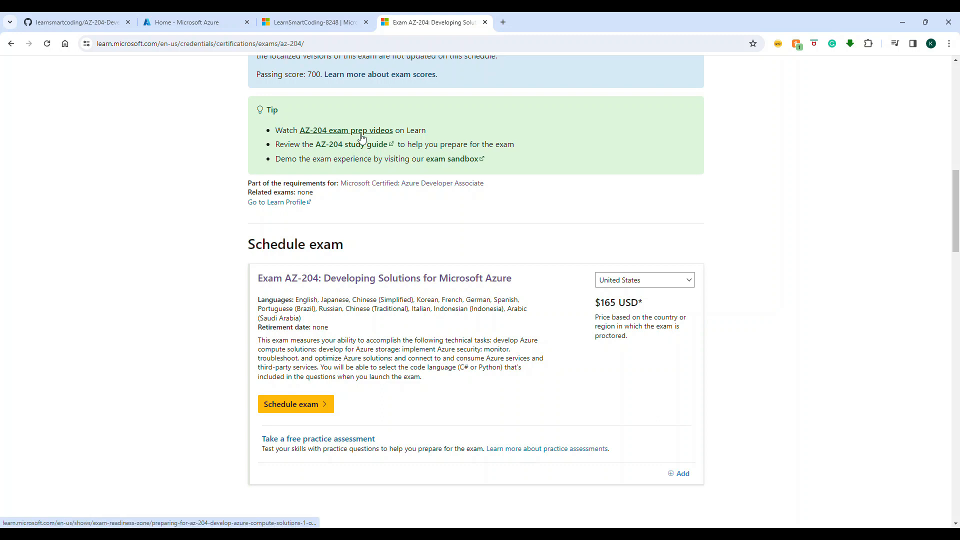
{"action": "mouse_move", "coordinate": [450, 159]}
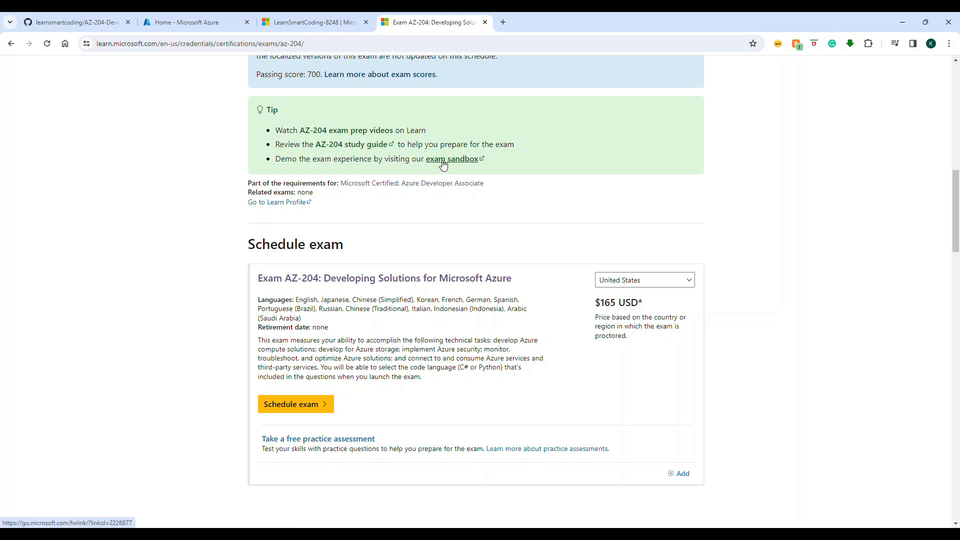
{"action": "scroll", "scroll_direction": "down", "scroll_amount": 3}
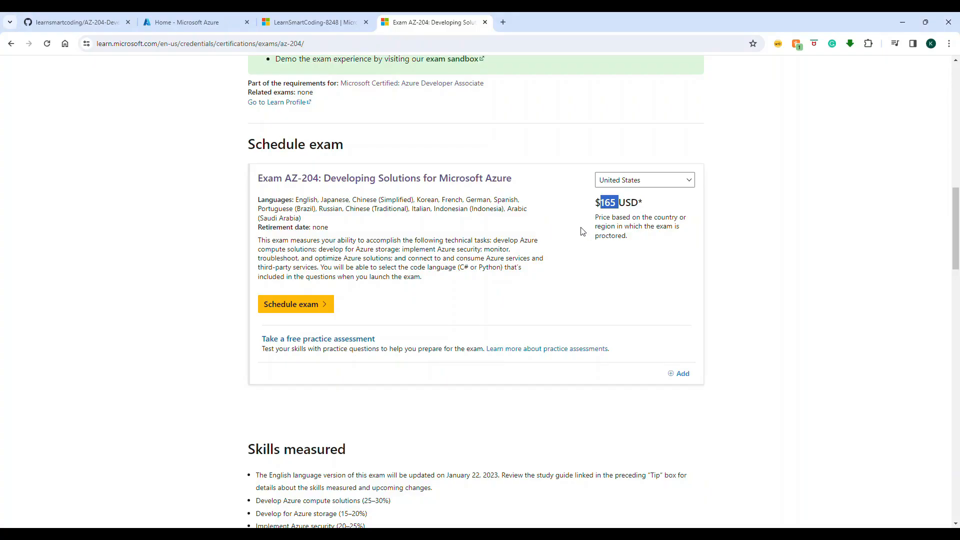
{"action": "mouse_move", "coordinate": [580, 257]}
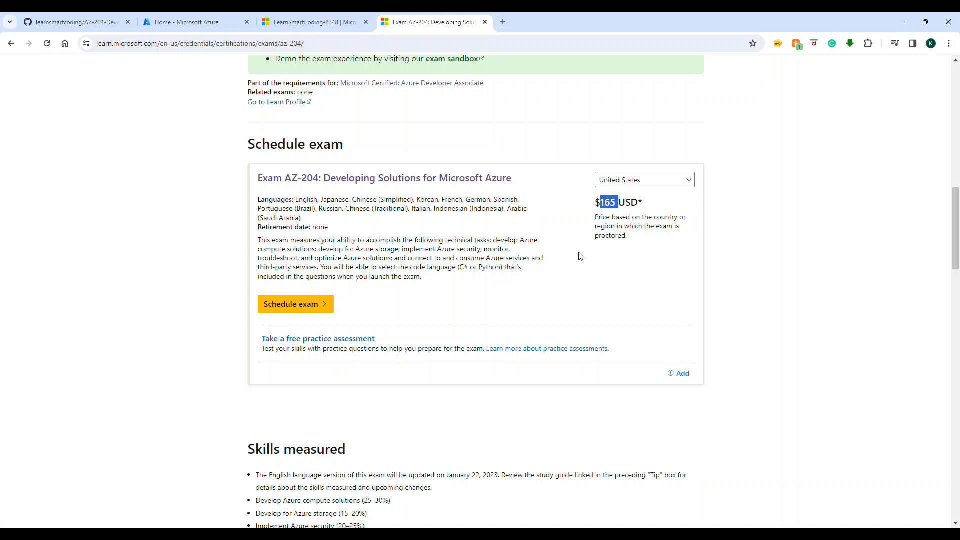
On the Learn profile, view the Training modules then settle on the empty Challenges section.
{"action": "left_click", "coordinate": [312, 22]}
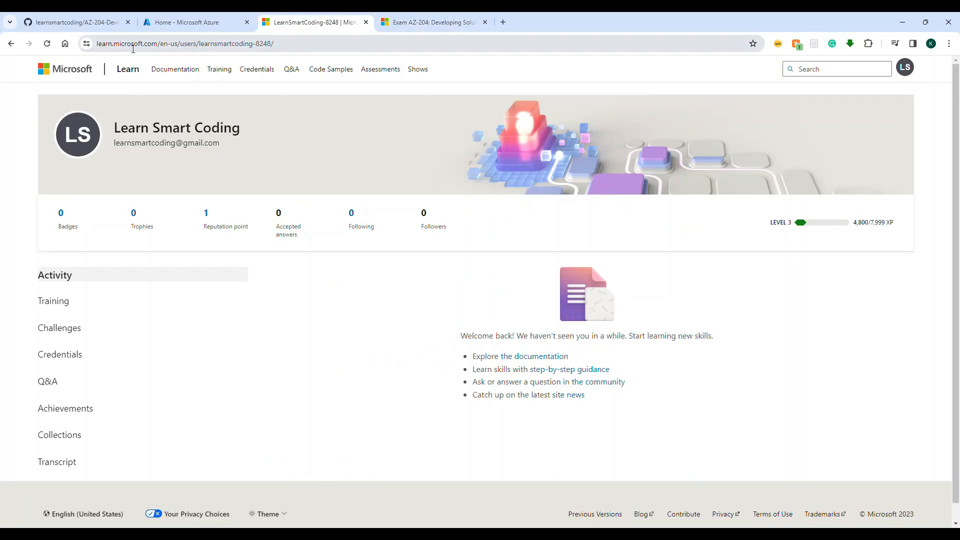
{"action": "mouse_move", "coordinate": [904, 67]}
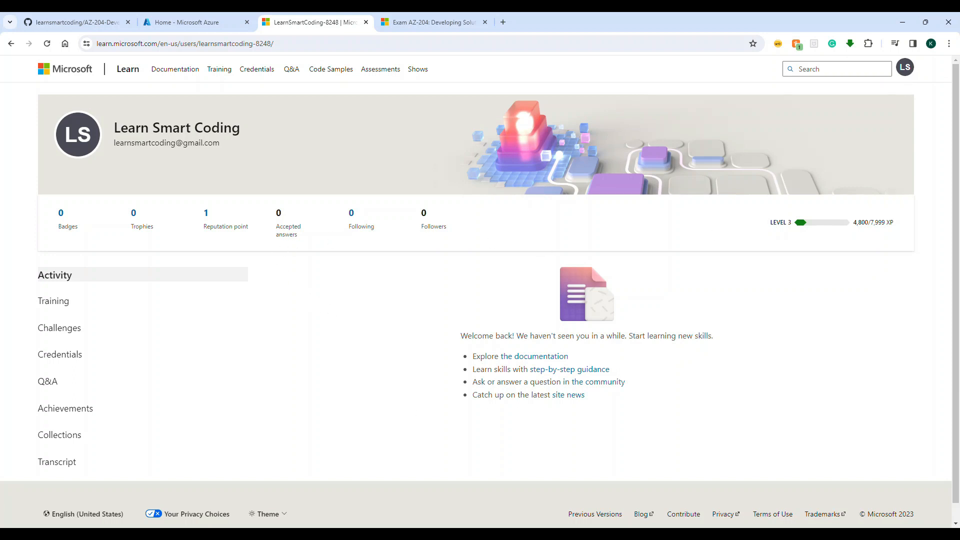
{"action": "left_click", "coordinate": [59, 328]}
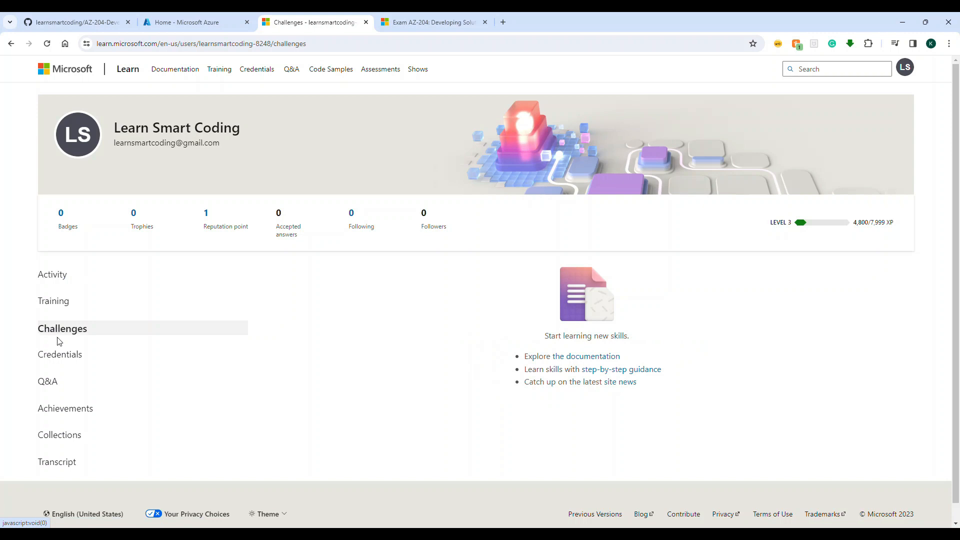
{"action": "left_click", "coordinate": [53, 301]}
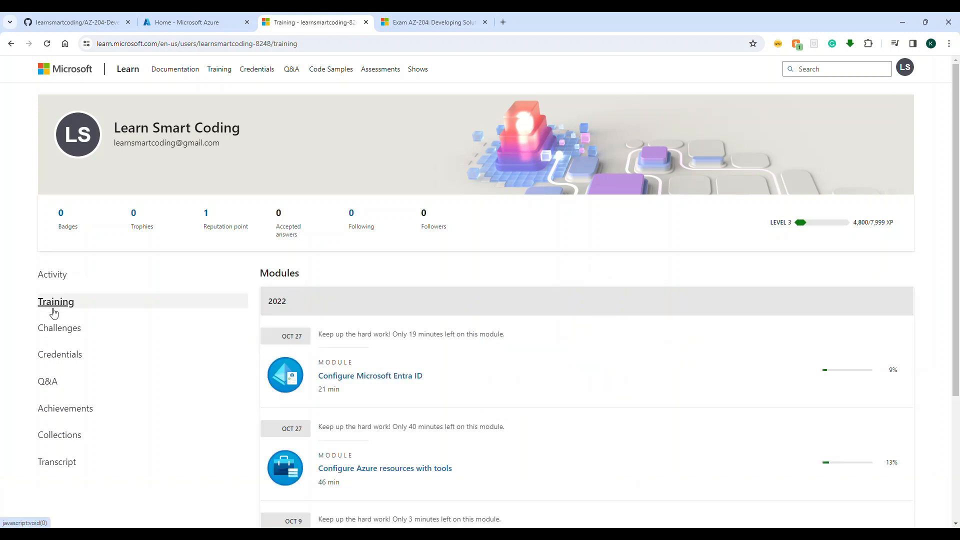
{"action": "left_click", "coordinate": [59, 328]}
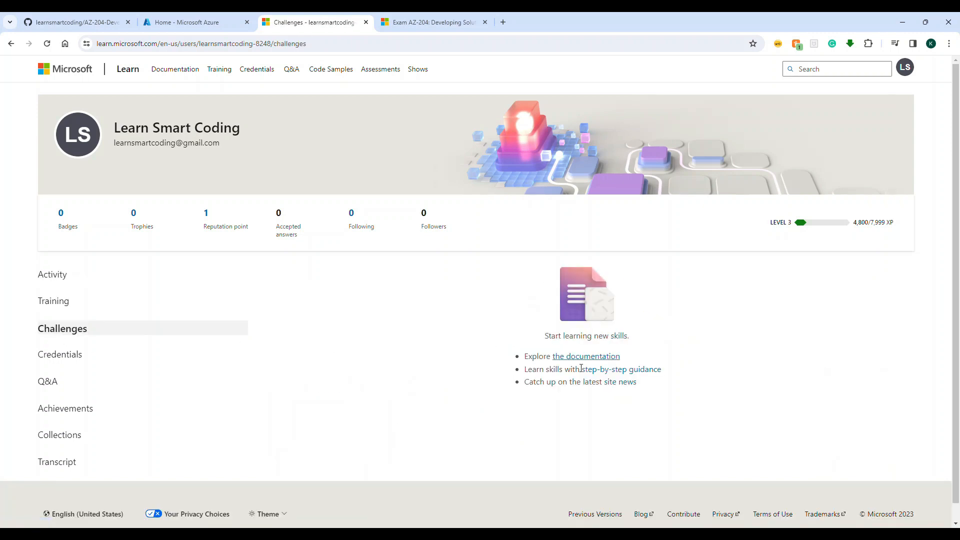
{"action": "mouse_move", "coordinate": [576, 407]}
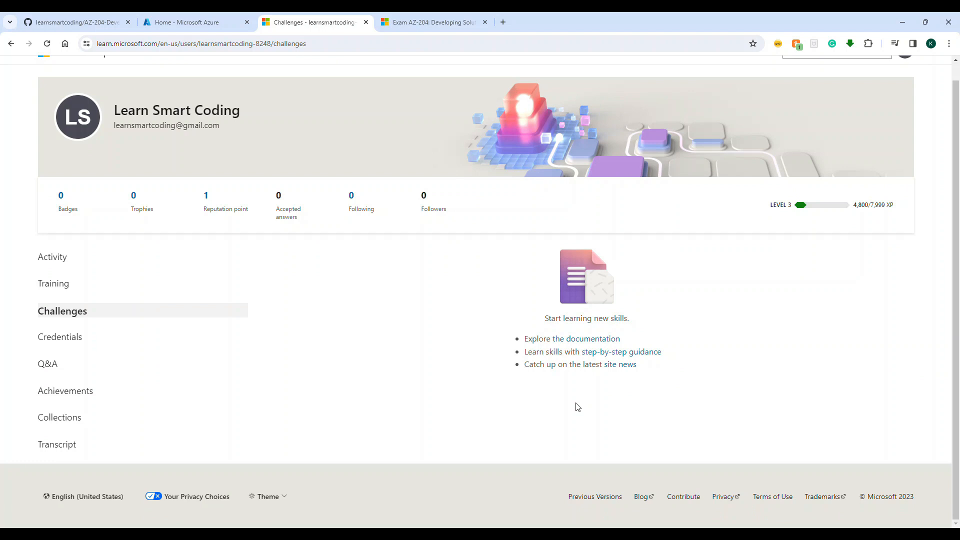
{"action": "mouse_move", "coordinate": [83, 403]}
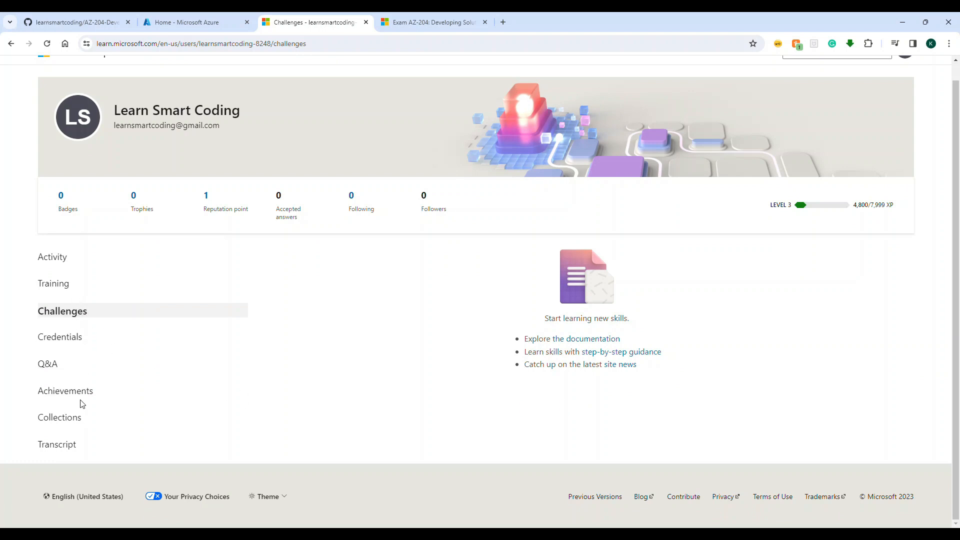
{"action": "mouse_move", "coordinate": [548, 361]}
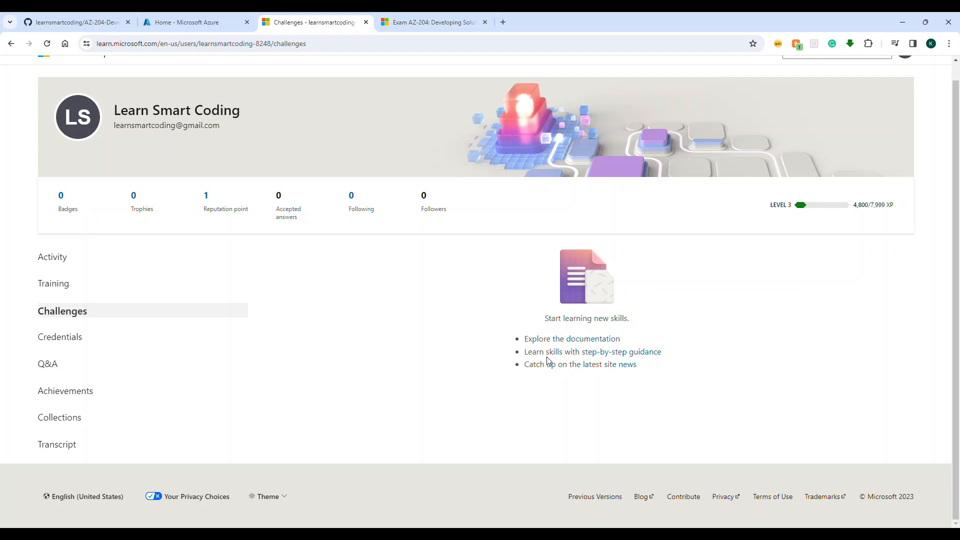
{"action": "mouse_move", "coordinate": [490, 263]}
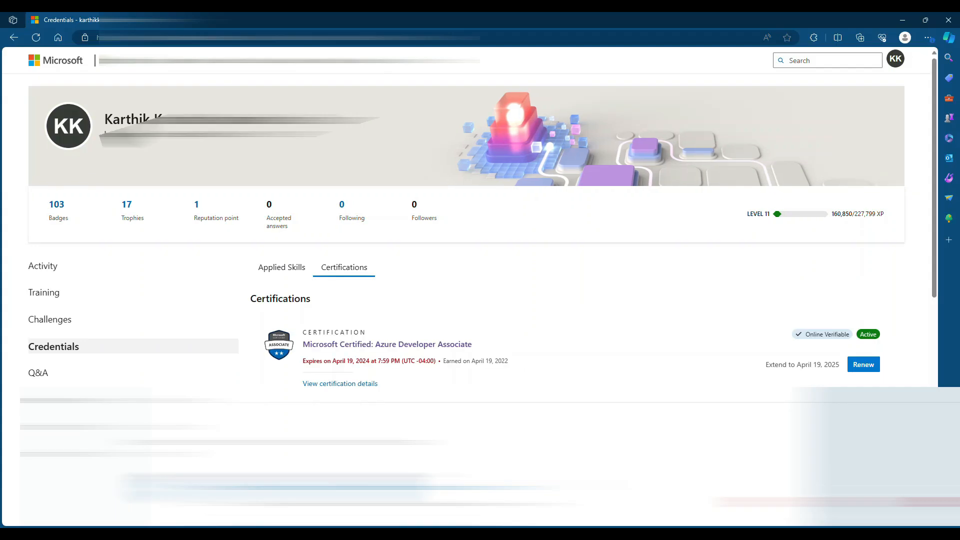
{"action": "mouse_move", "coordinate": [56, 204]}
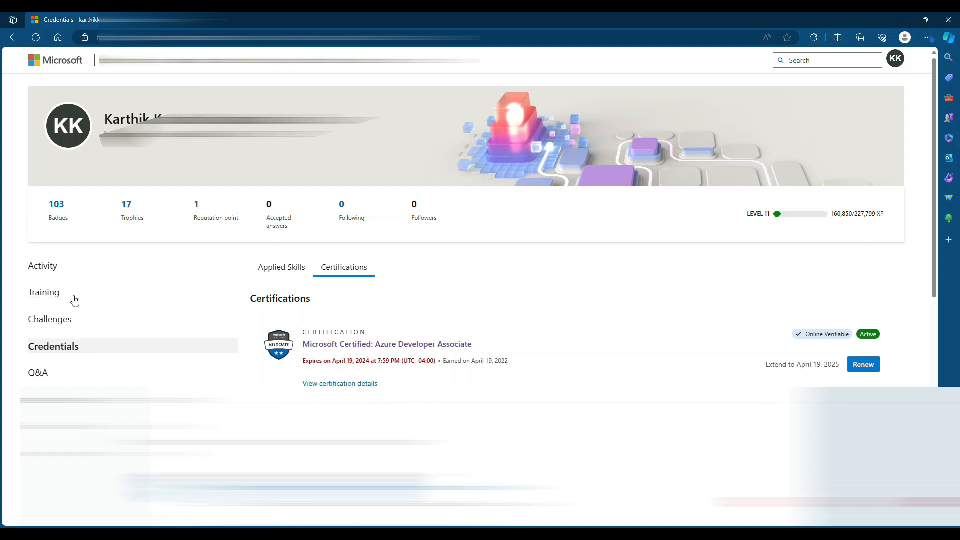
{"action": "mouse_move", "coordinate": [899, 117]}
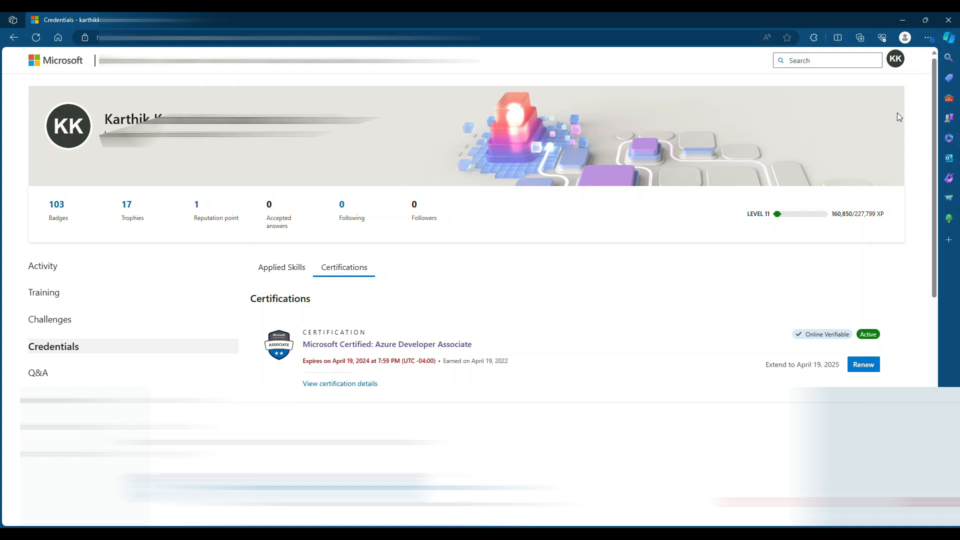
{"action": "mouse_move", "coordinate": [347, 377]}
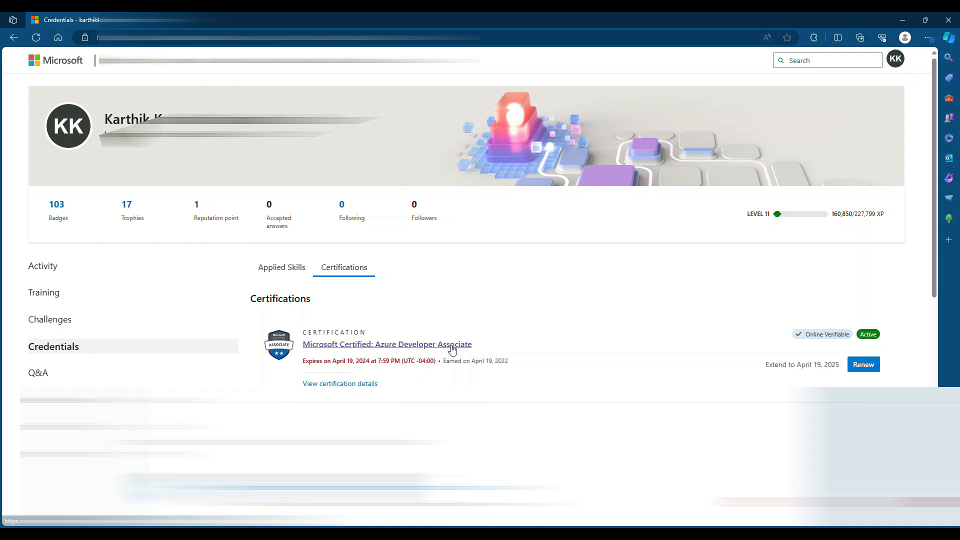
{"action": "mouse_move", "coordinate": [460, 339]}
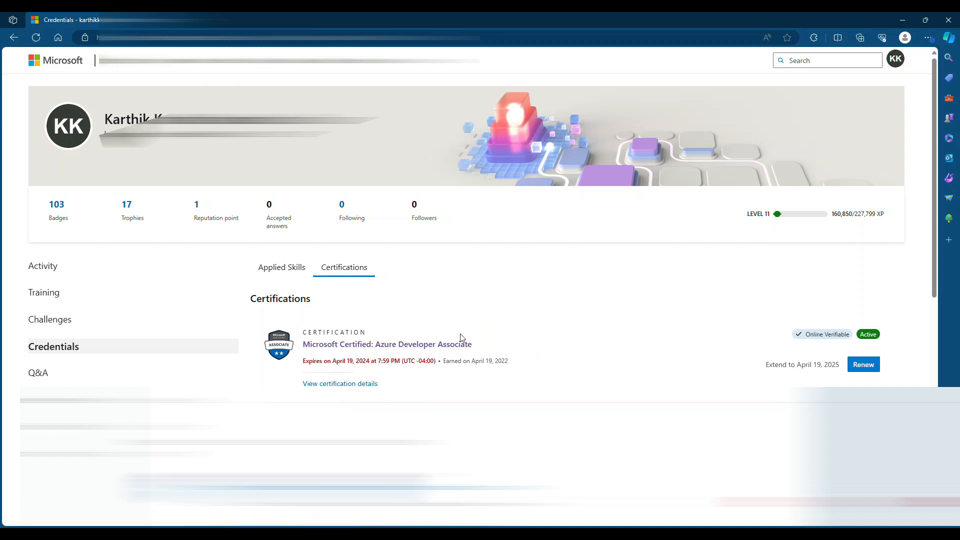
{"action": "mouse_move", "coordinate": [503, 371]}
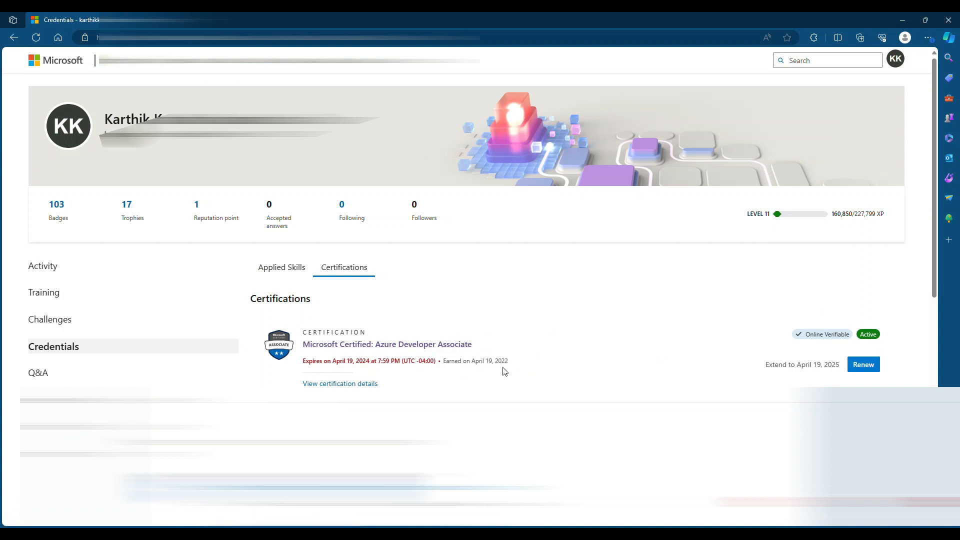
{"action": "mouse_move", "coordinate": [484, 372]}
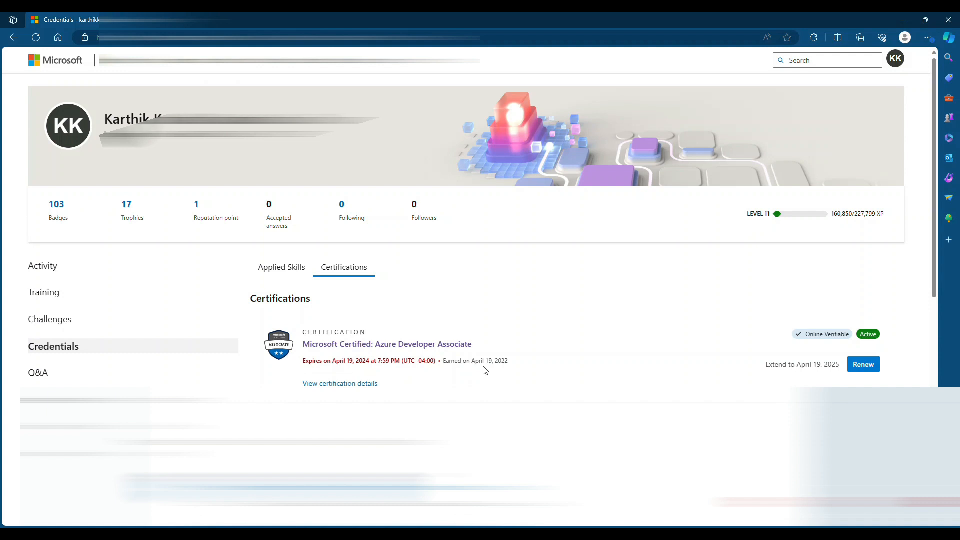
{"action": "double_click", "coordinate": [473, 360]}
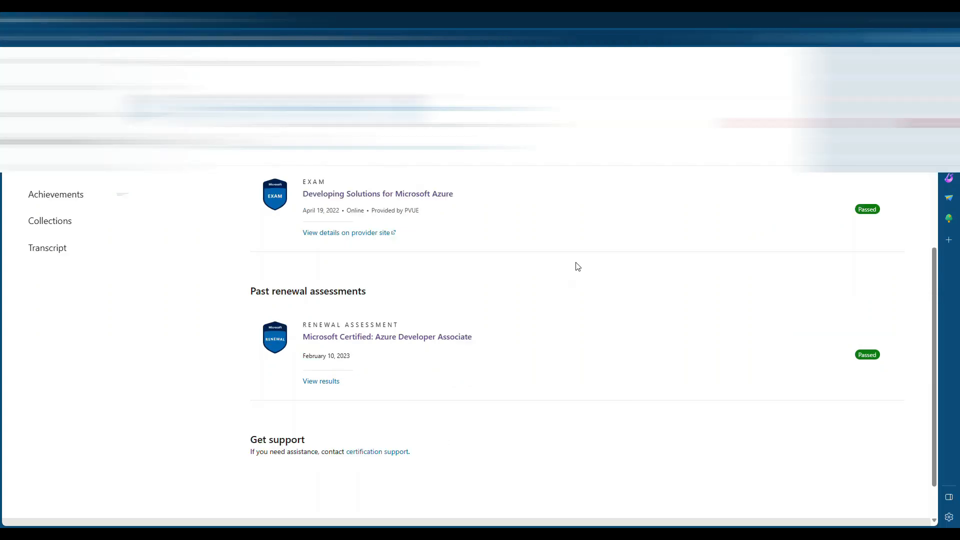
{"action": "mouse_move", "coordinate": [574, 271]}
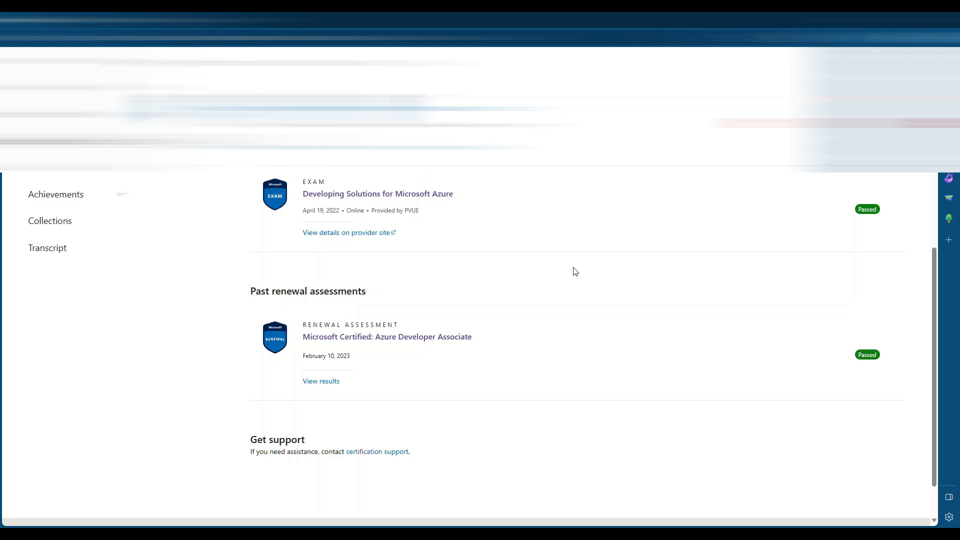
{"action": "double_click", "coordinate": [326, 356]}
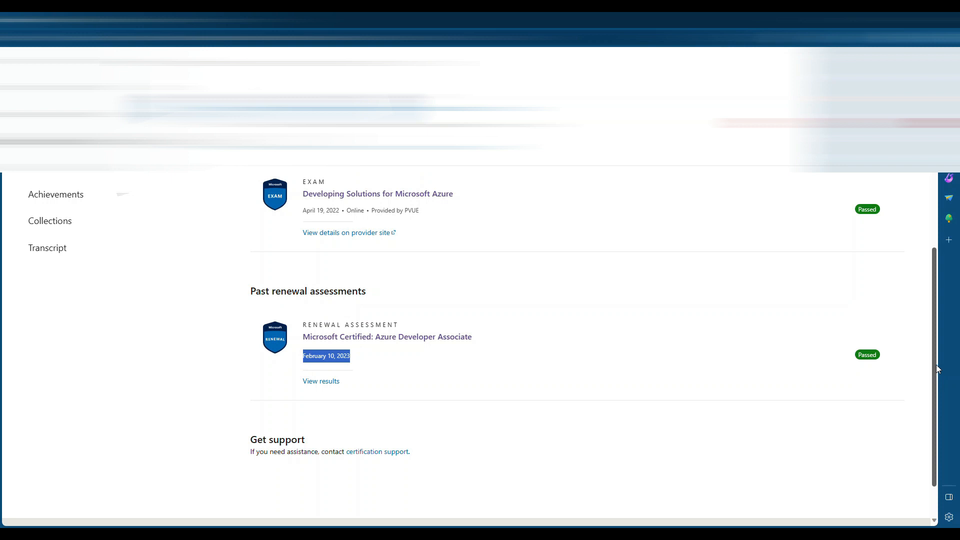
{"action": "scroll", "scroll_direction": "up", "scroll_amount": 3}
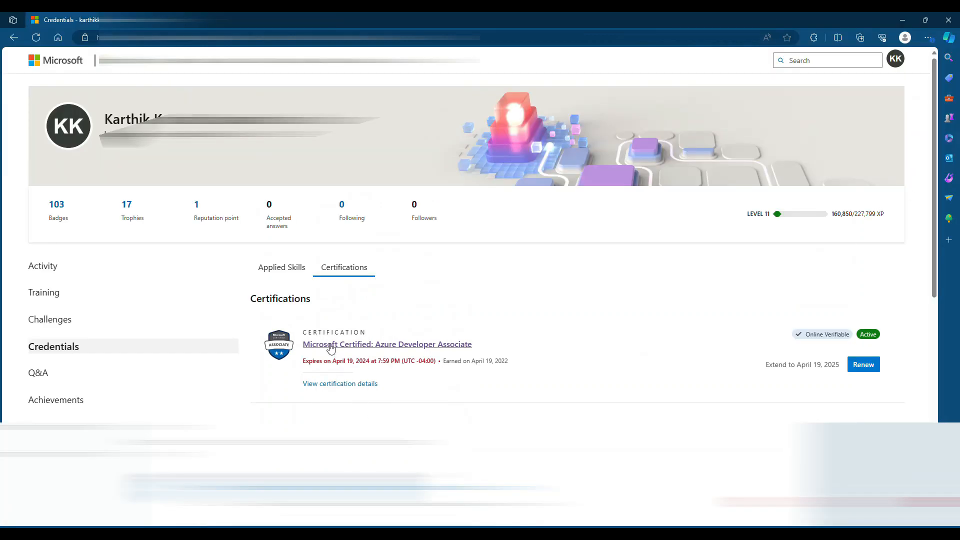
{"action": "mouse_move", "coordinate": [360, 363]}
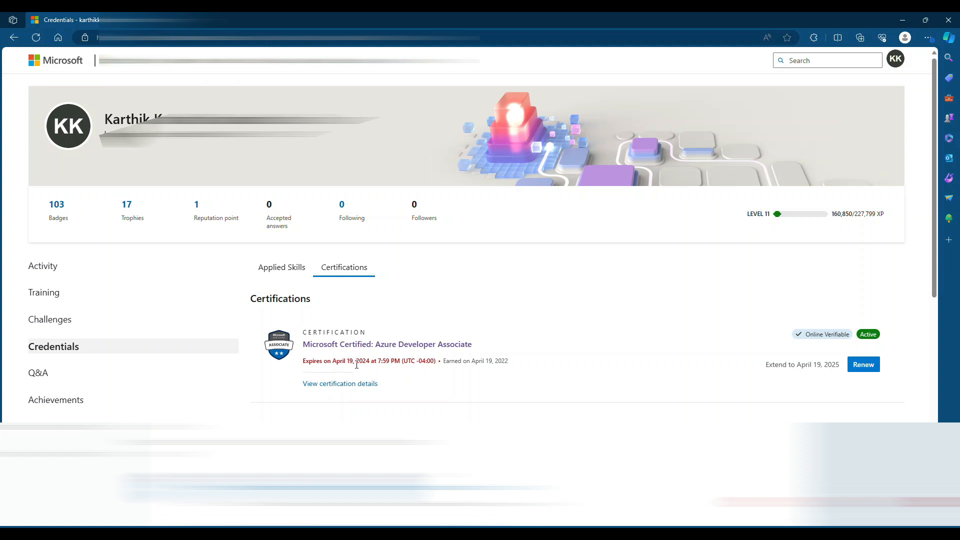
{"action": "mouse_move", "coordinate": [519, 358]}
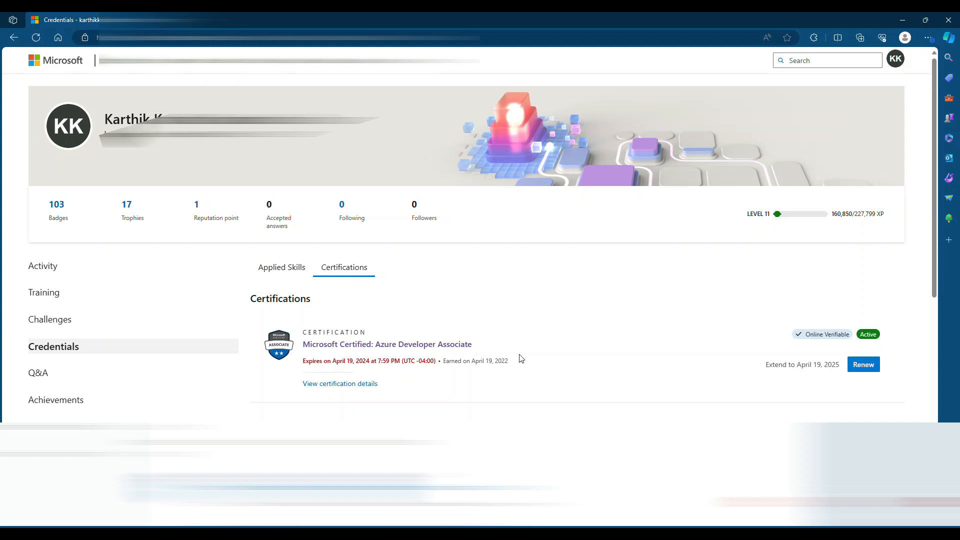
{"action": "mouse_move", "coordinate": [863, 364]}
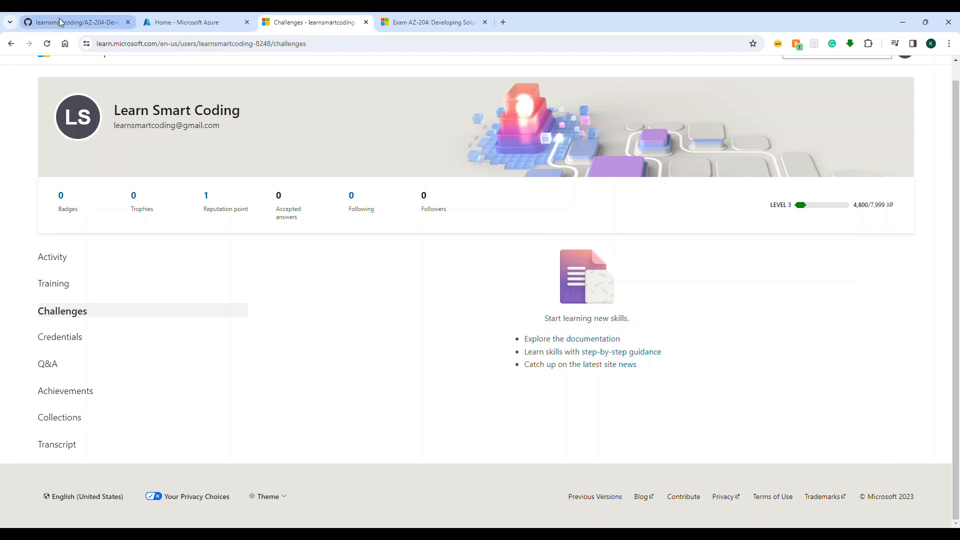
Revisit the README's Develop Azure compute solutions section, then switch to the Azure portal home.
{"action": "left_click", "coordinate": [73, 22]}
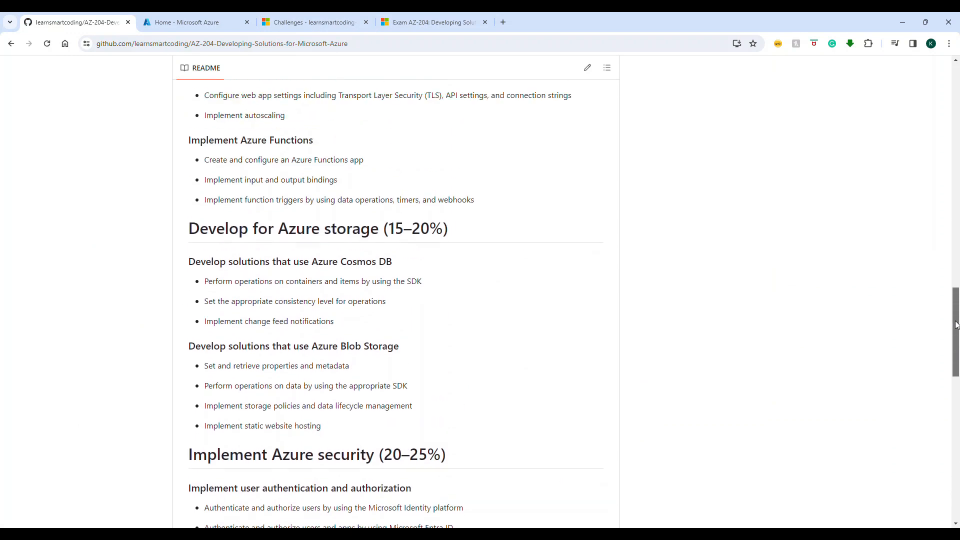
{"action": "scroll", "scroll_direction": "up", "scroll_amount": 3}
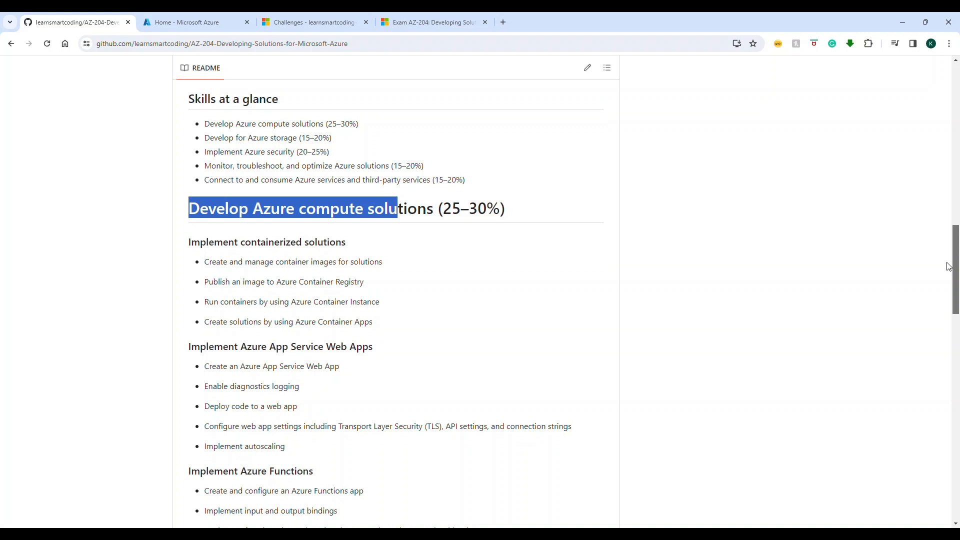
{"action": "scroll", "scroll_direction": "up", "scroll_amount": 3}
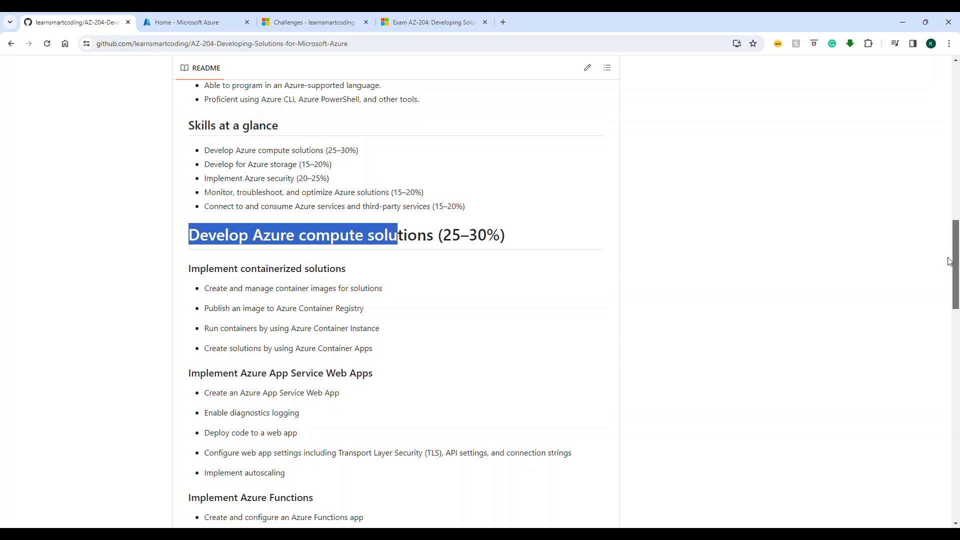
{"action": "scroll", "scroll_direction": "down", "scroll_amount": 3}
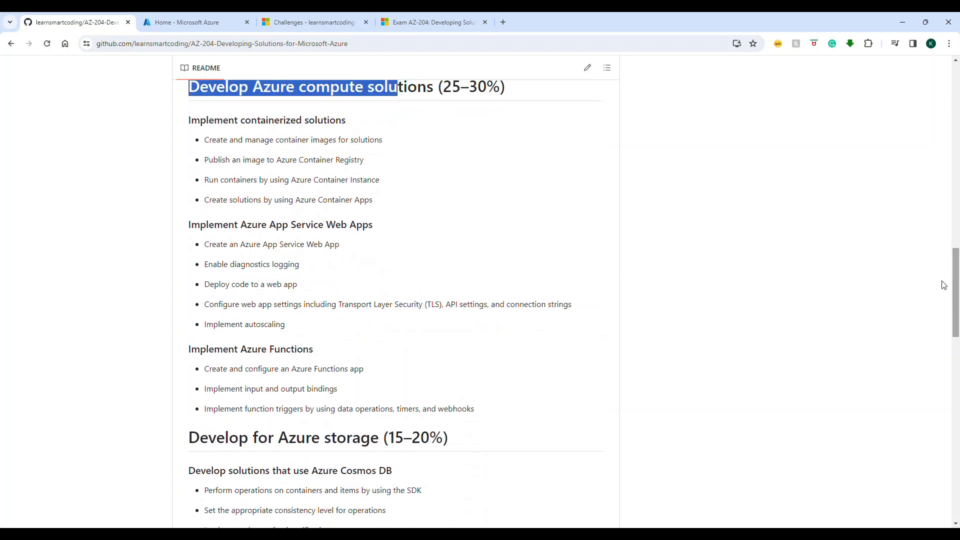
{"action": "mouse_move", "coordinate": [380, 192]}
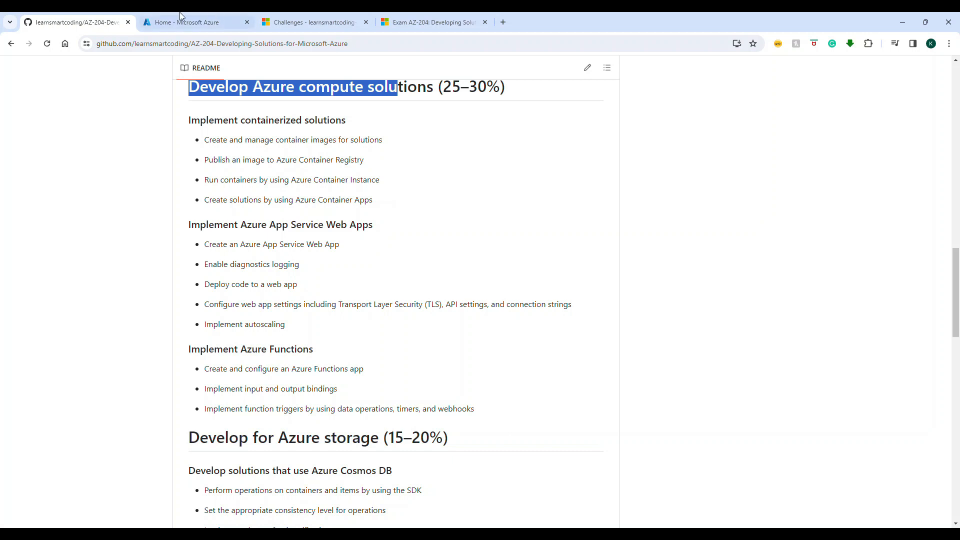
{"action": "left_click", "coordinate": [196, 22]}
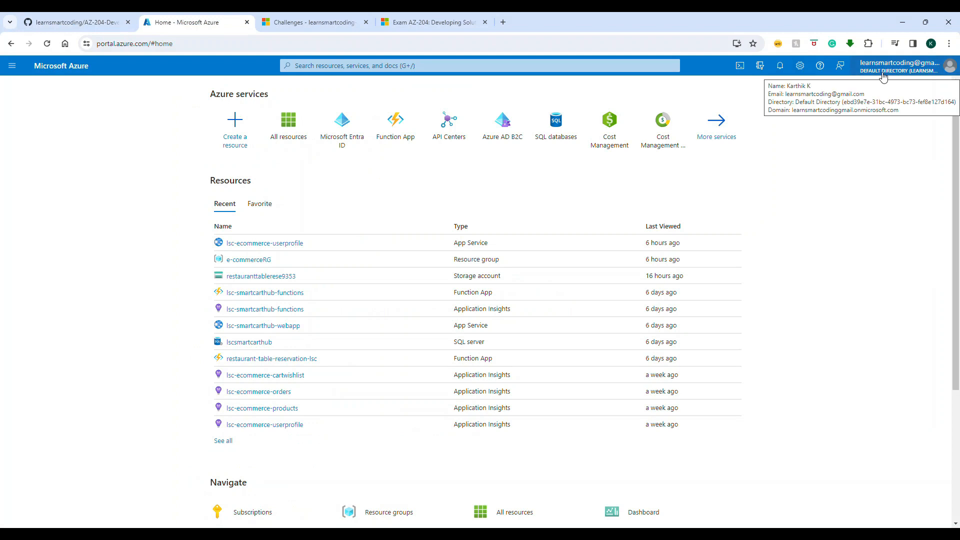